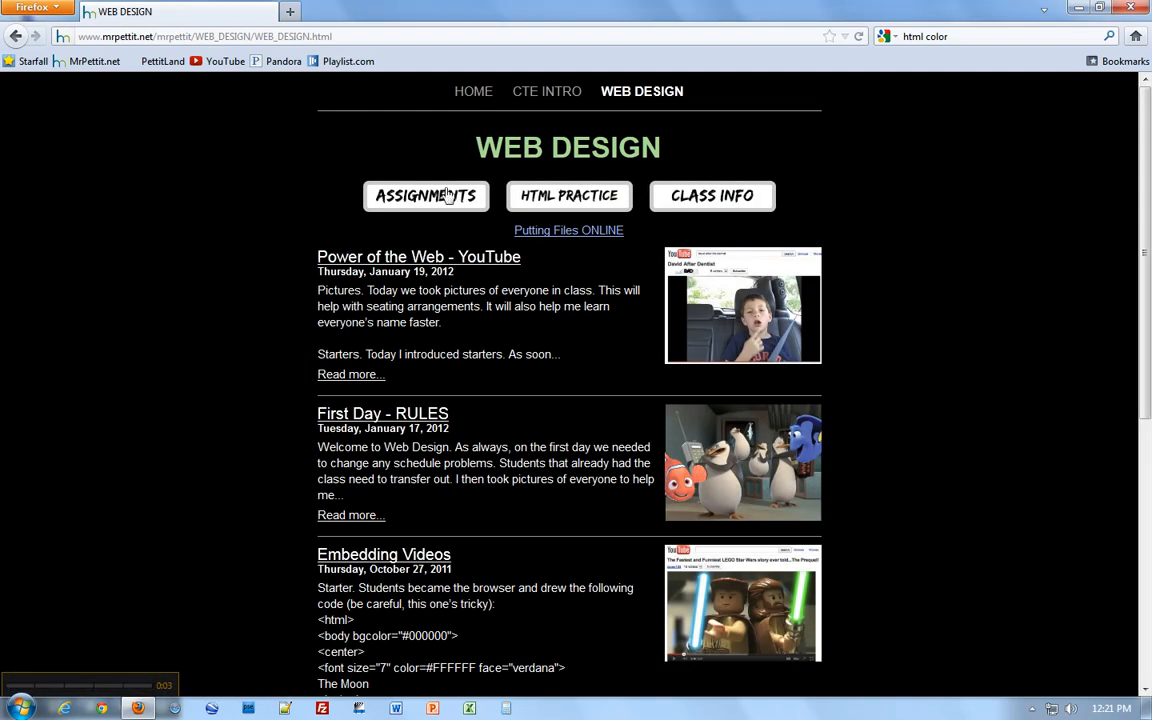
Open Assignment 2 - Rainbows from the assignments list and browse its starter code.
click(425, 195)
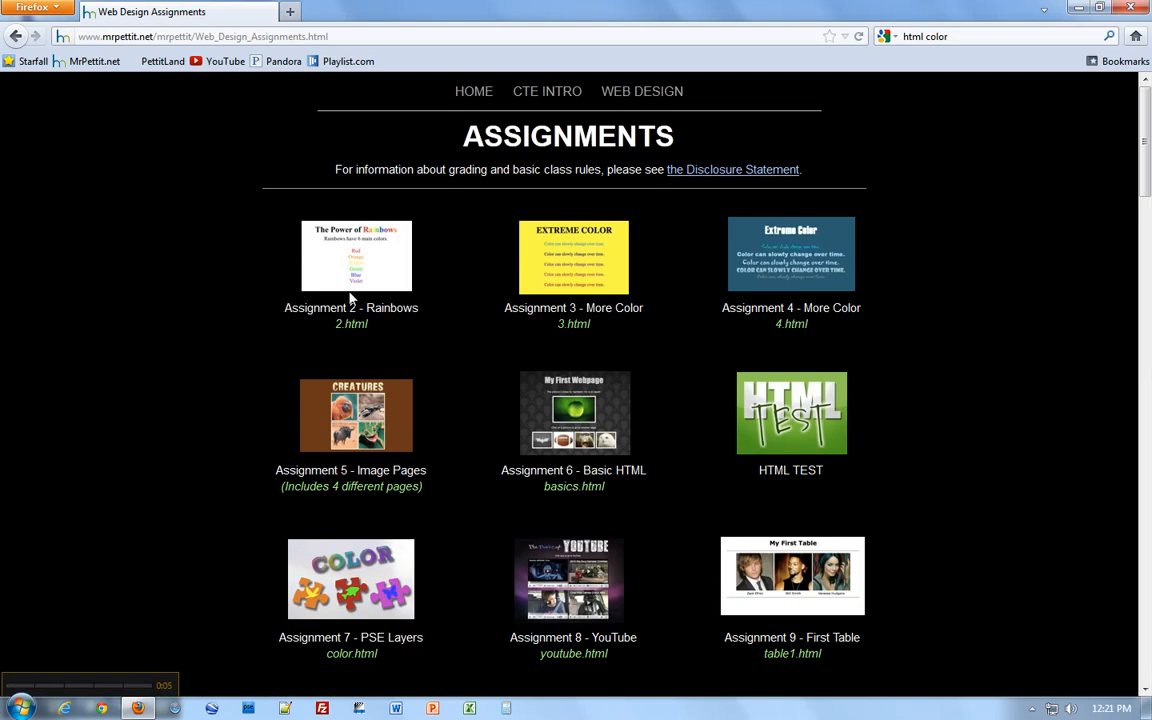
mouse_move(393, 280)
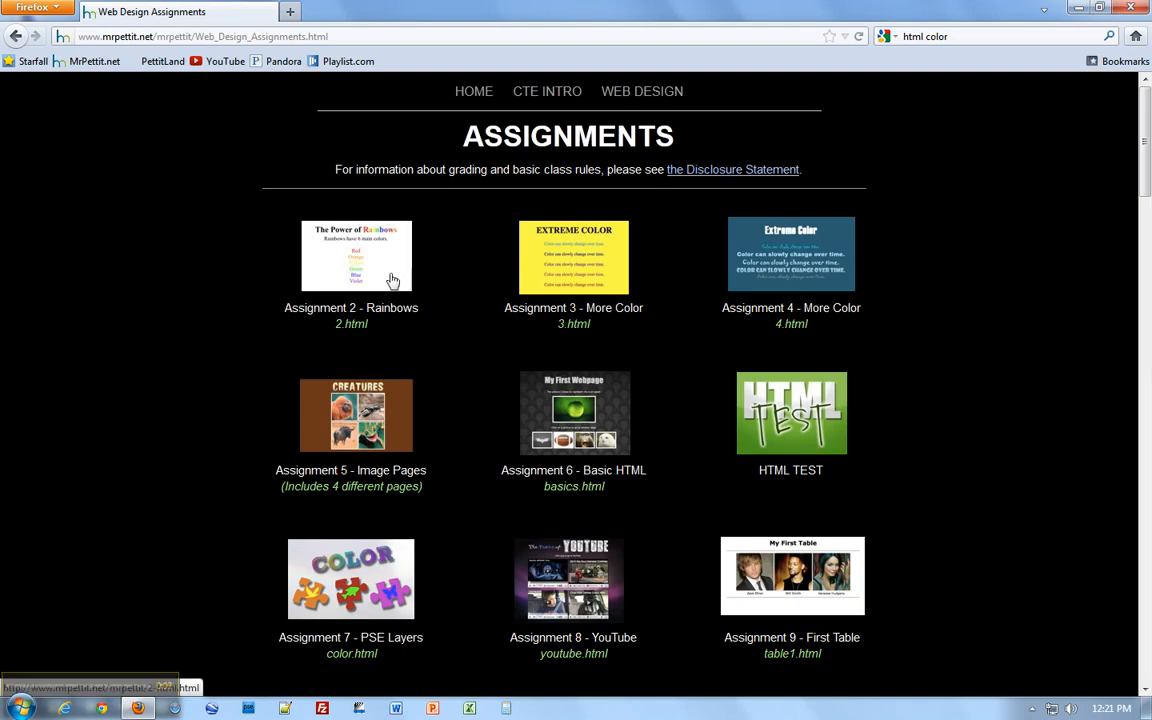
click(351, 255)
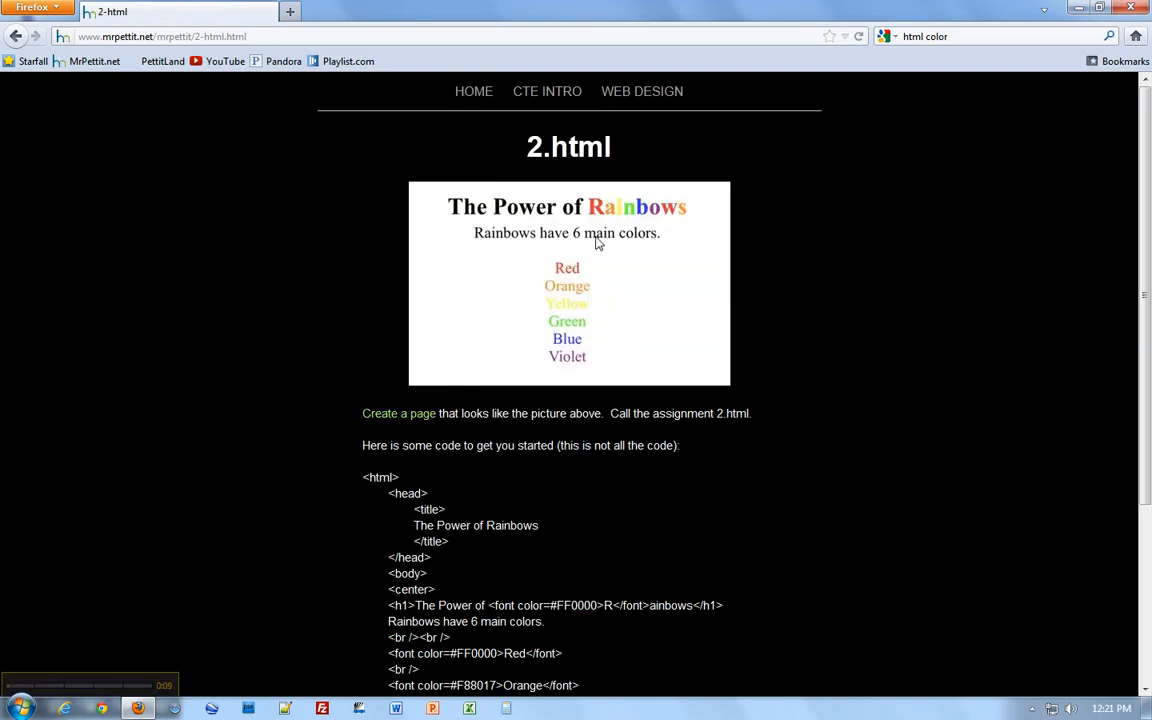
scroll(down, 3)
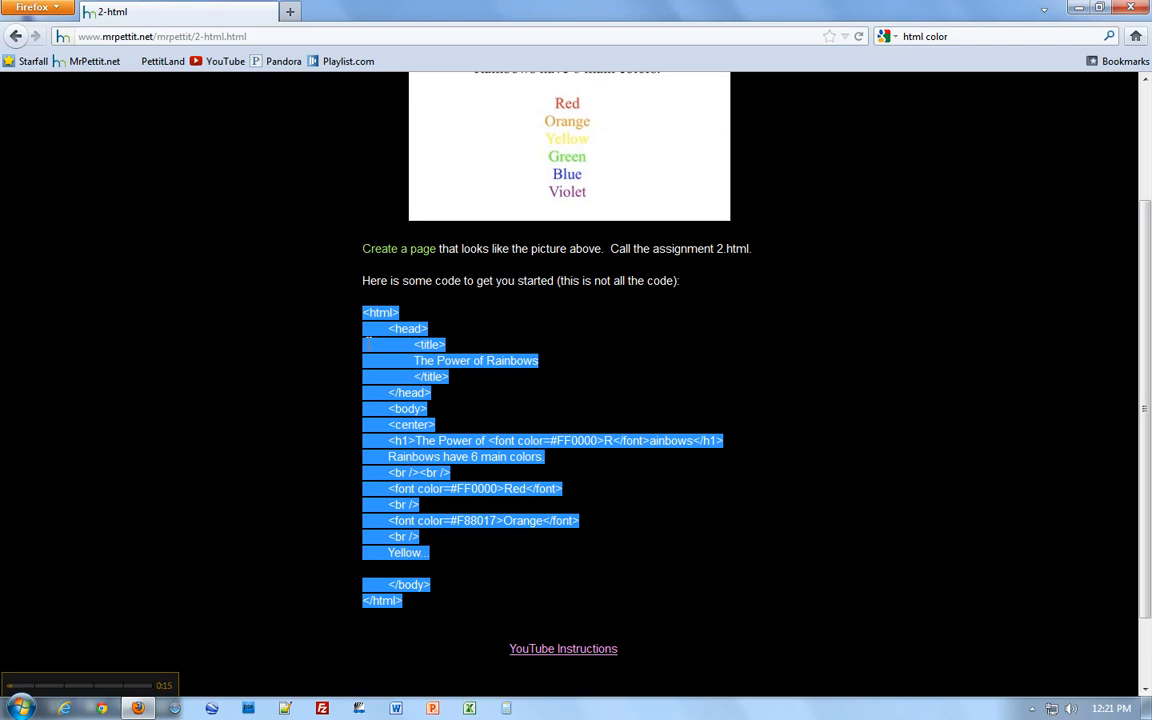
scroll(up, 3)
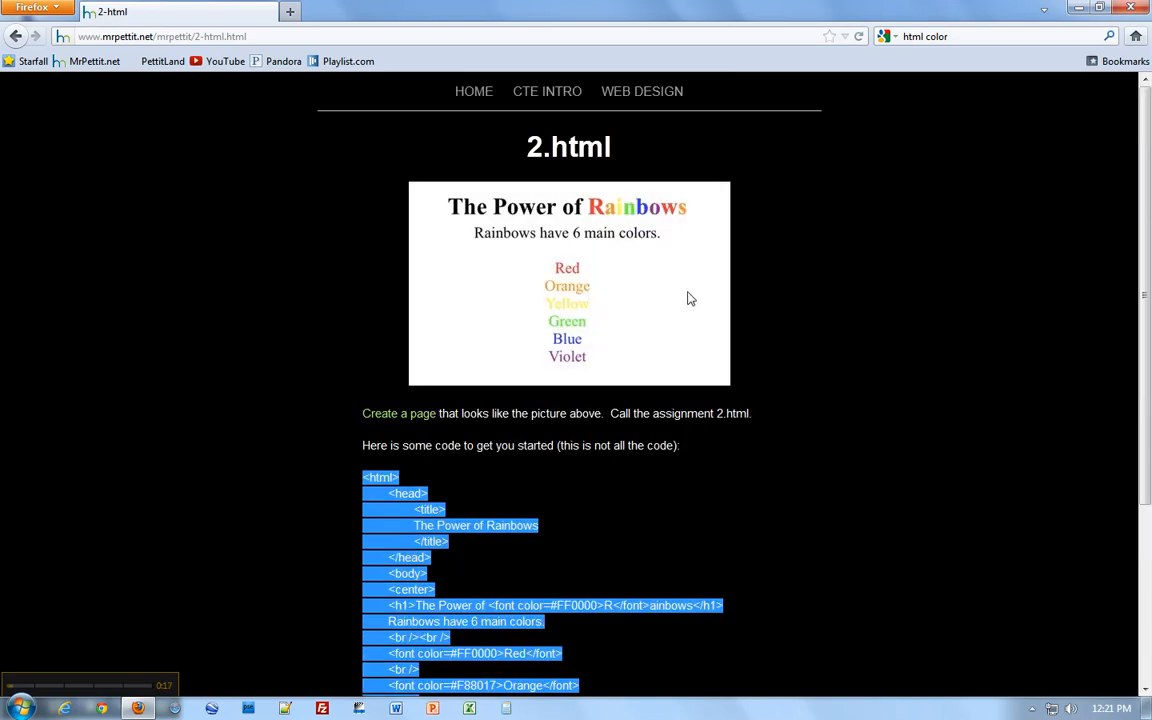
click(322, 253)
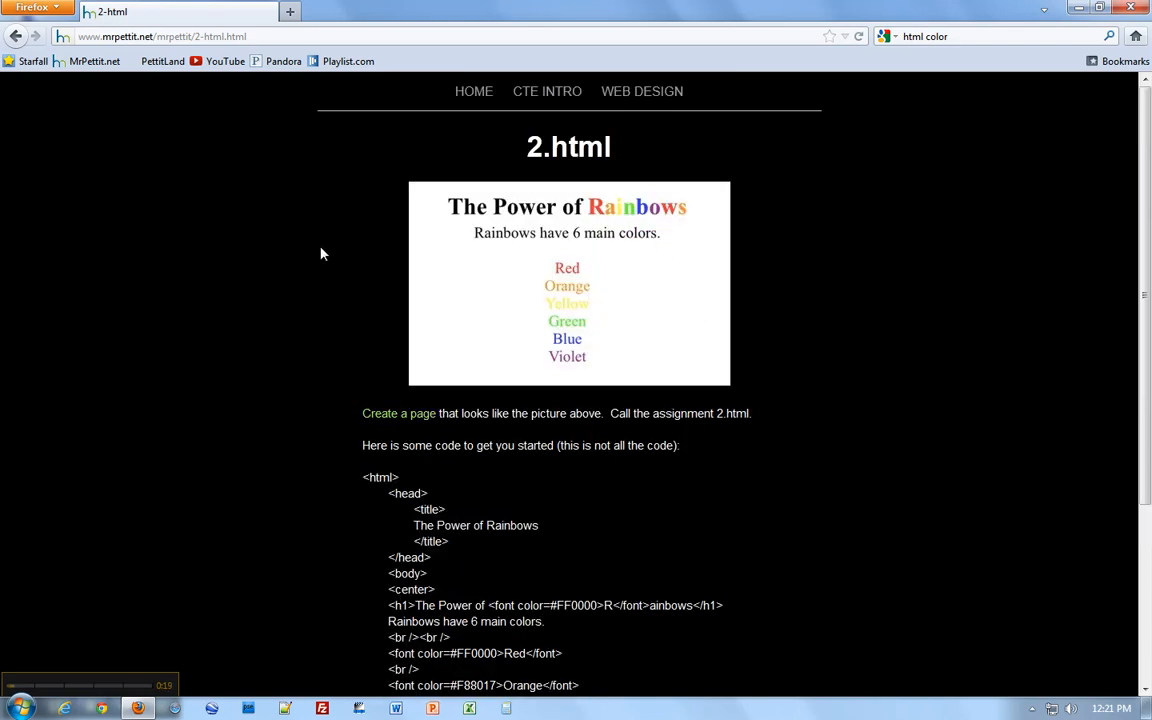
Open the personal M: network drive from Start > Computer.
click(16, 707)
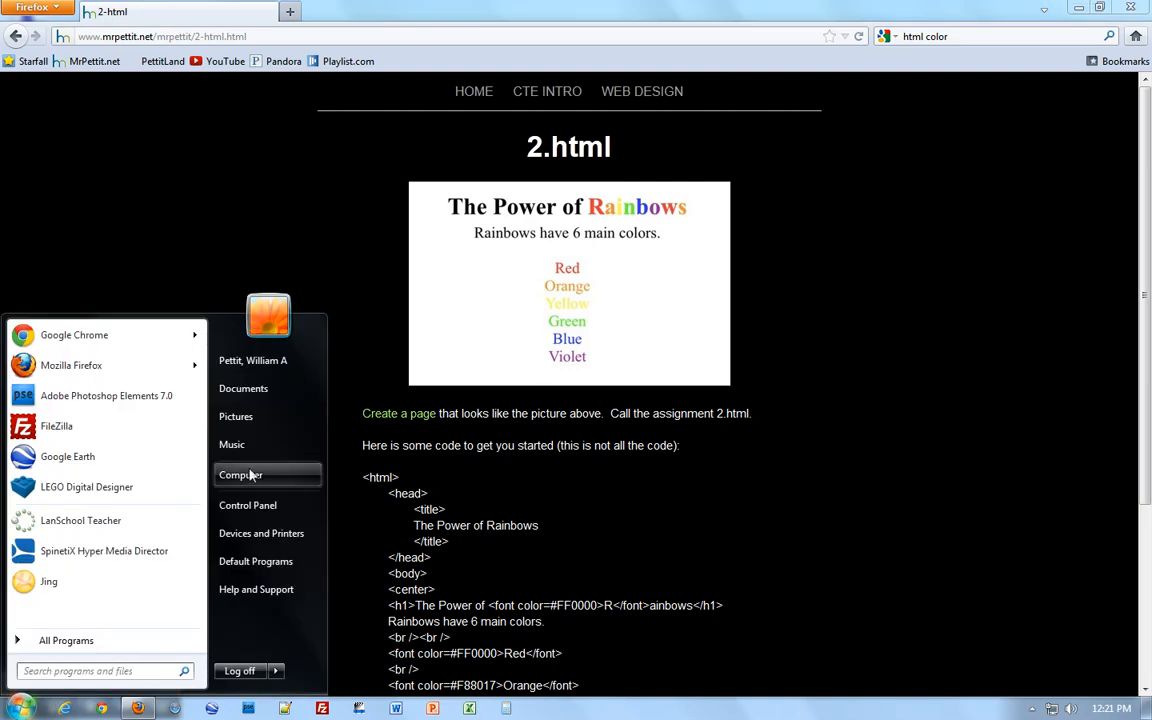
click(240, 474)
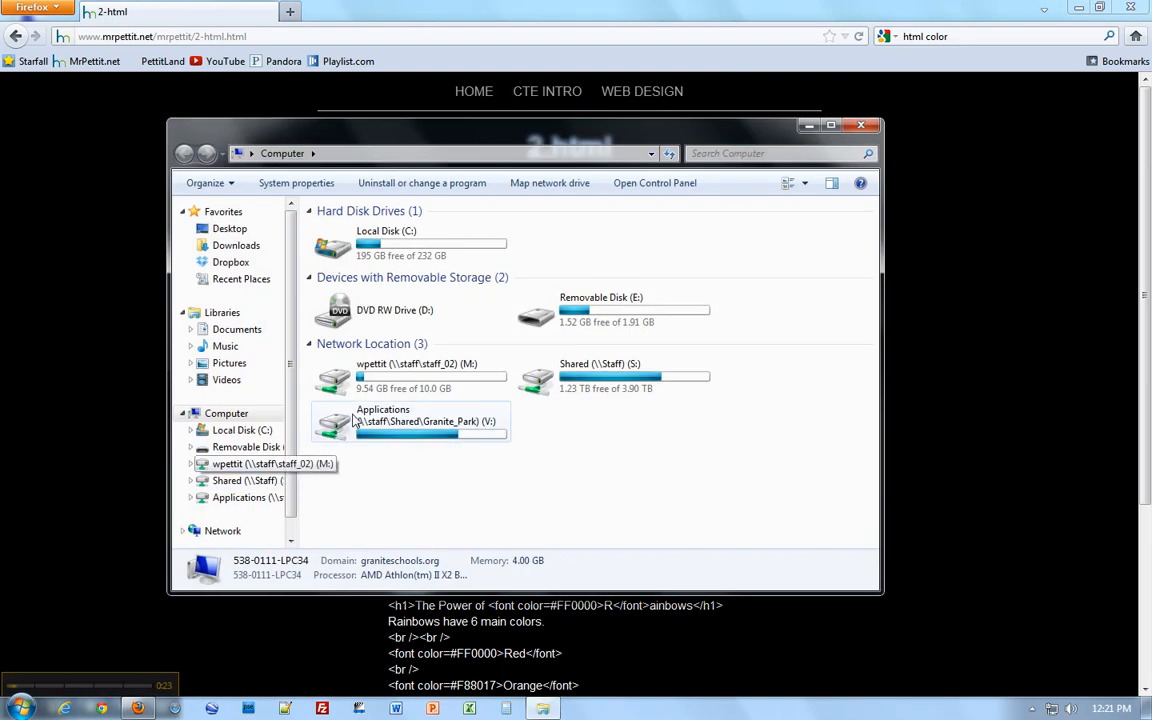
click(430, 375)
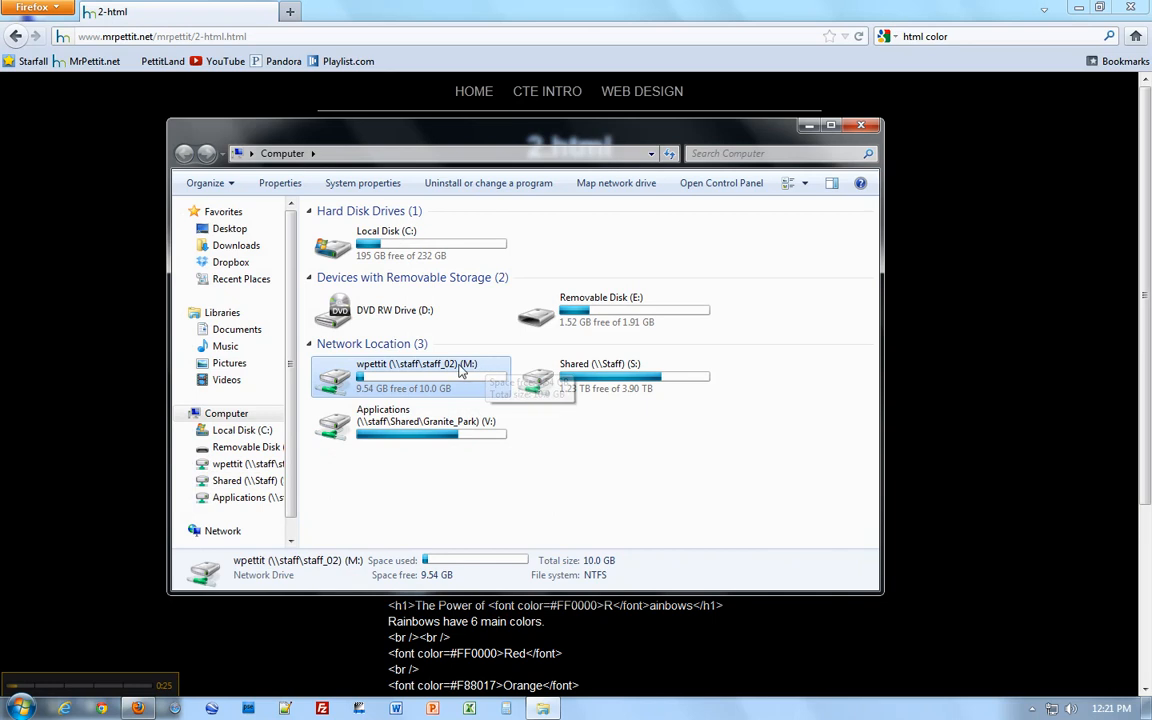
mouse_move(375, 375)
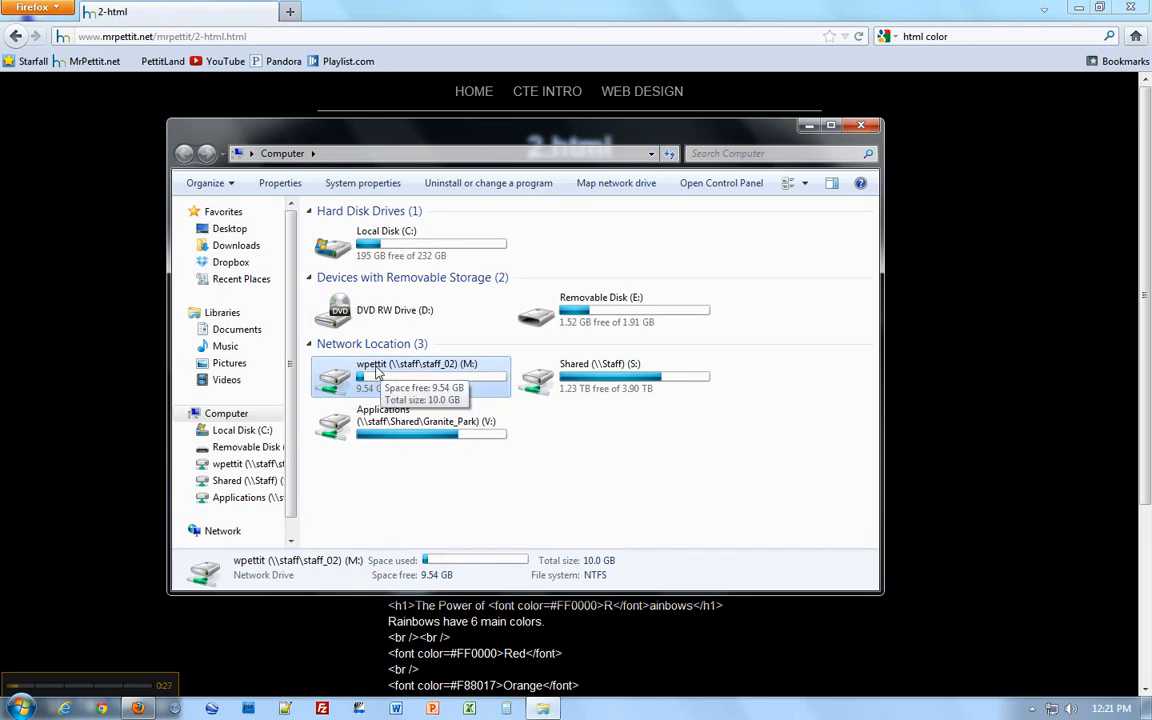
mouse_move(490, 375)
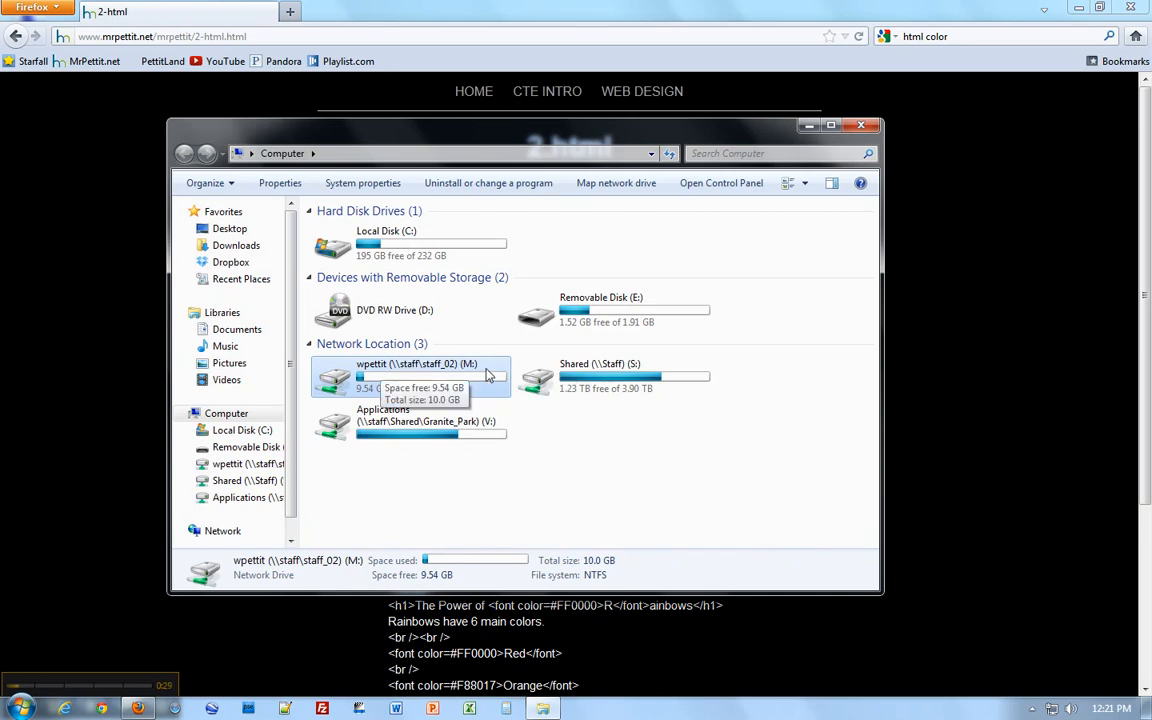
double_click(415, 378)
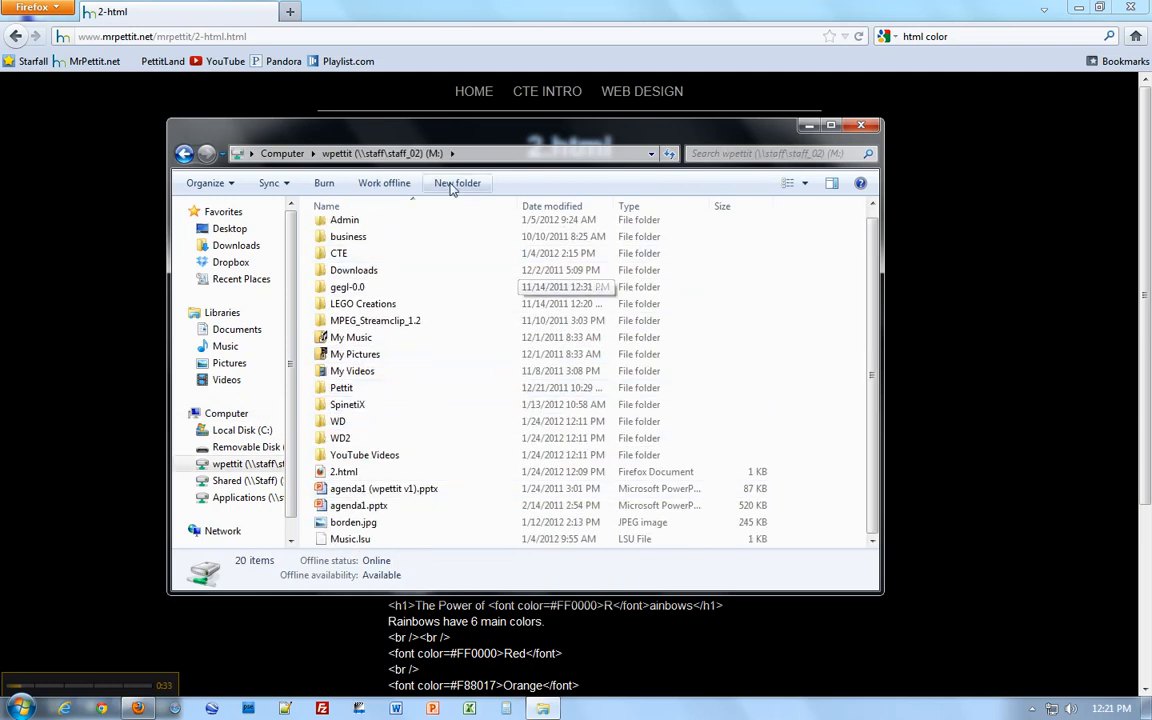
Create a new folder named Web Design, open it, and close Explorer.
click(457, 183)
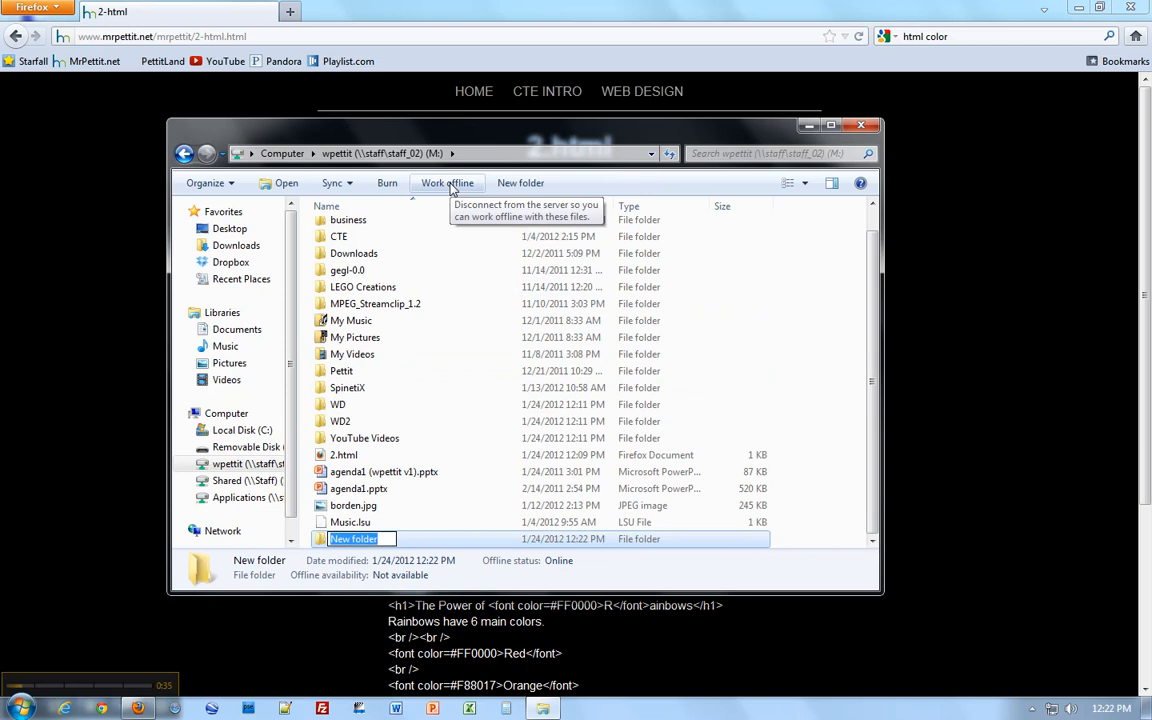
text(Web DSes)
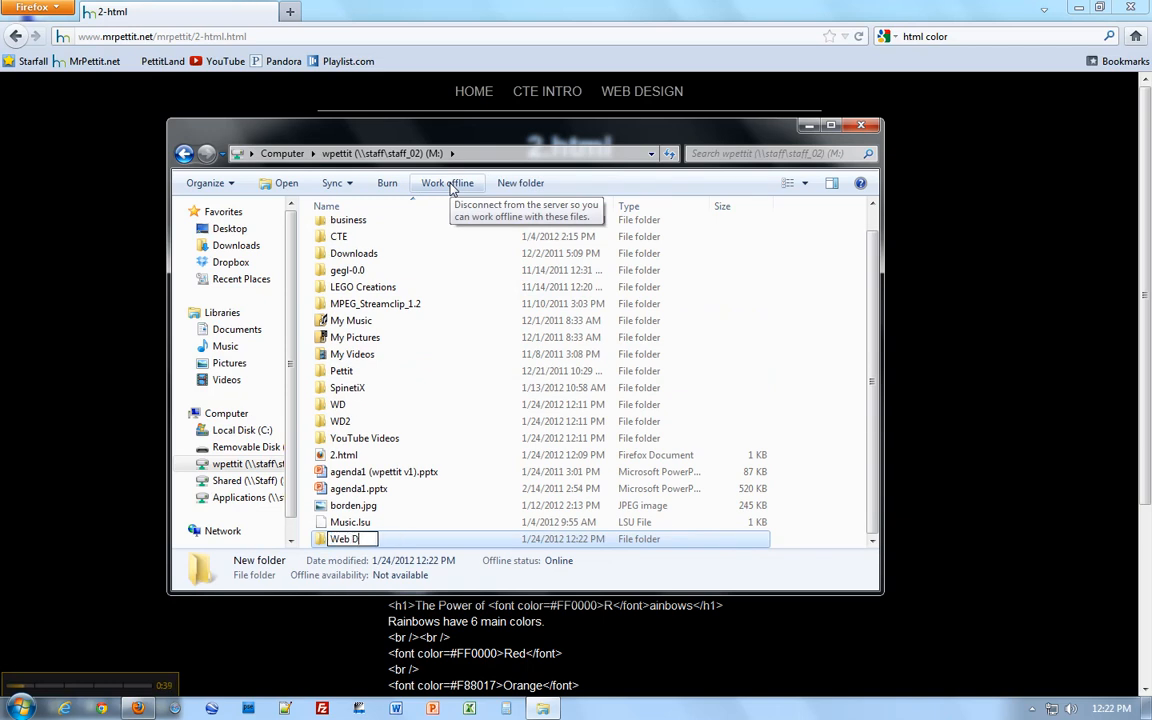
text(esi)
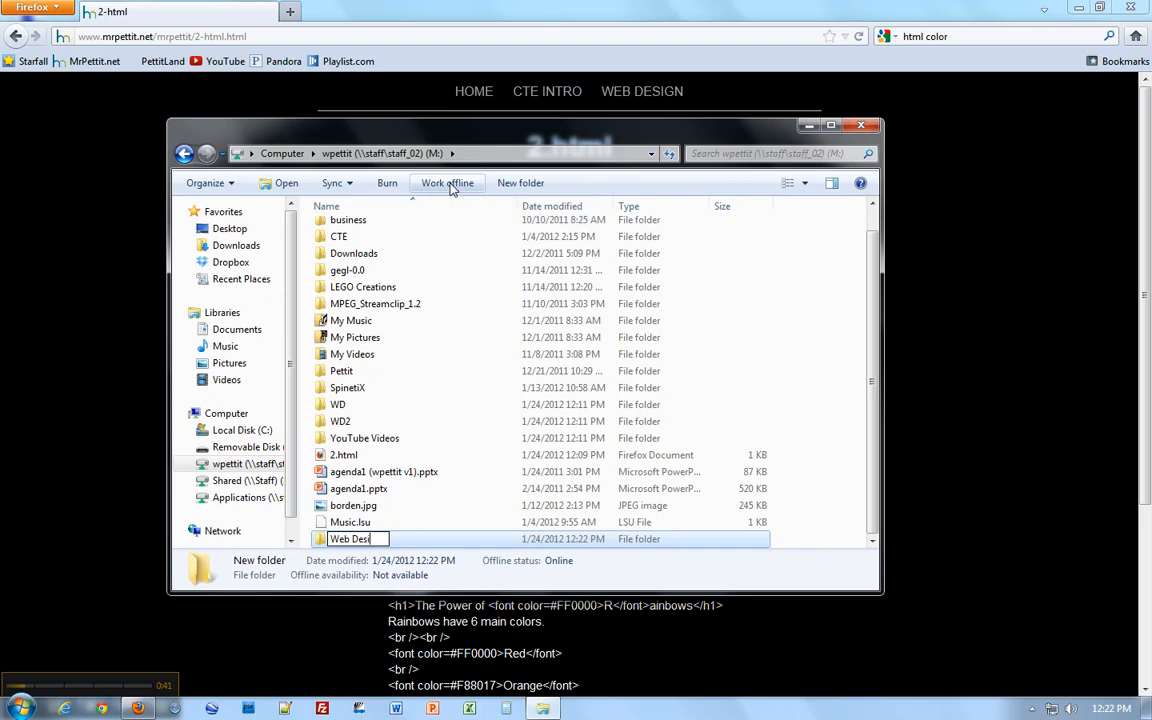
key(Return)
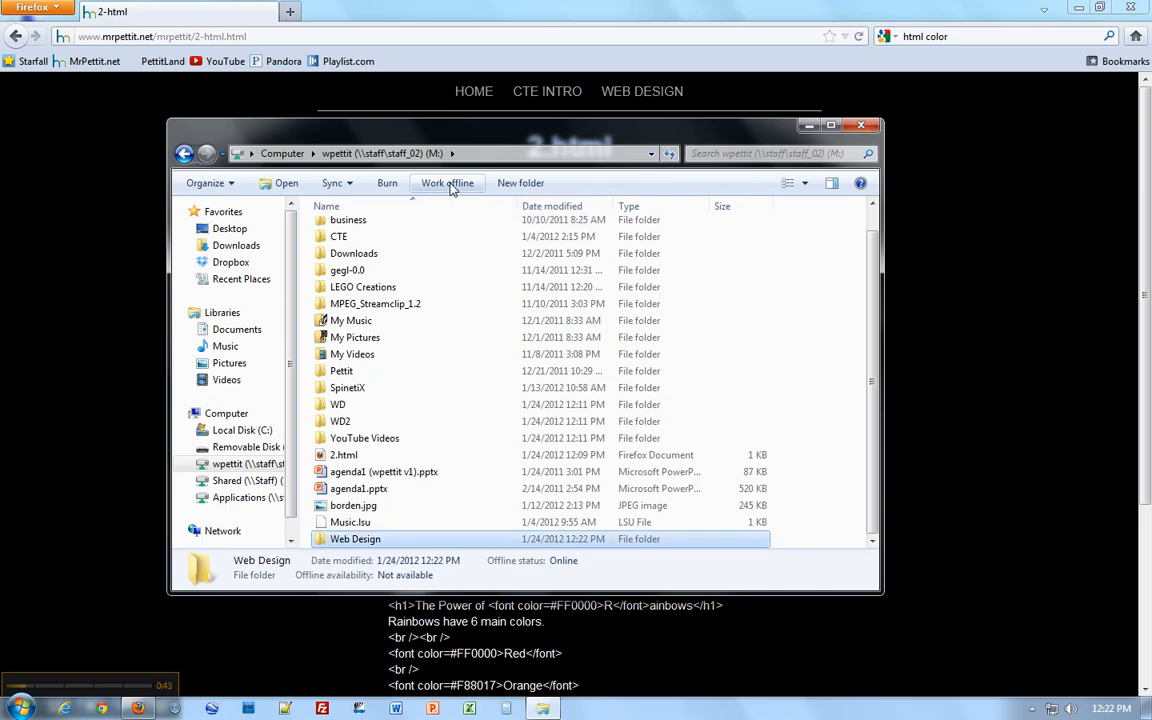
double_click(356, 539)
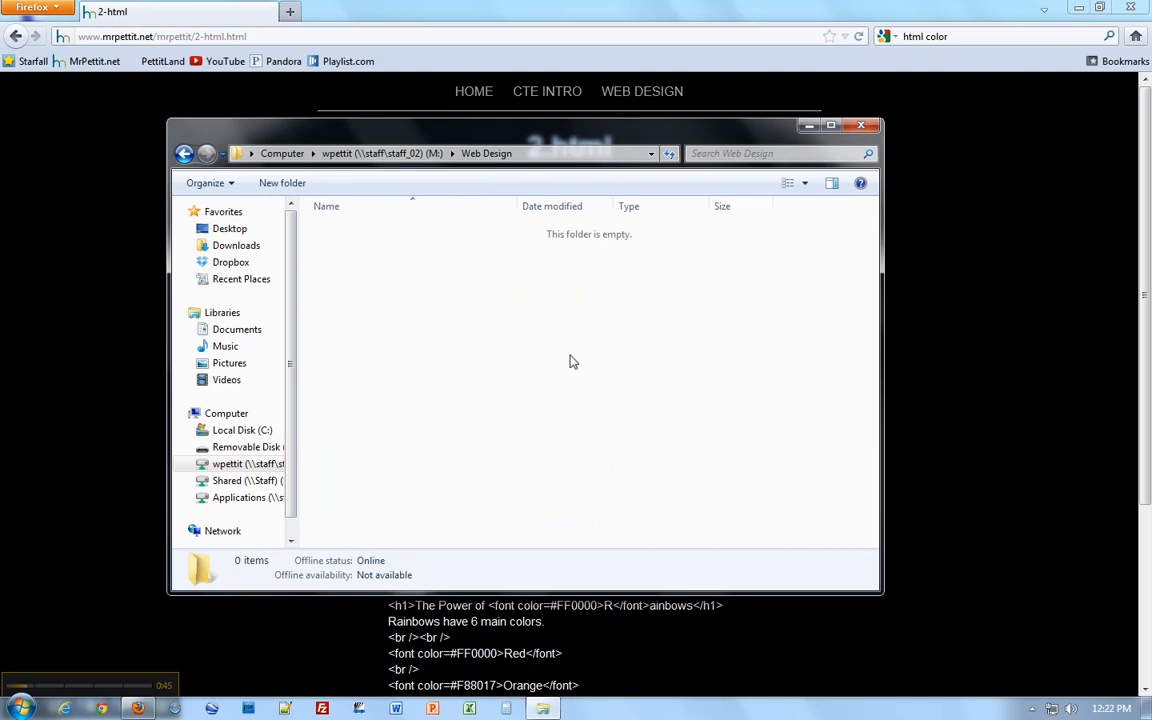
mouse_move(865, 143)
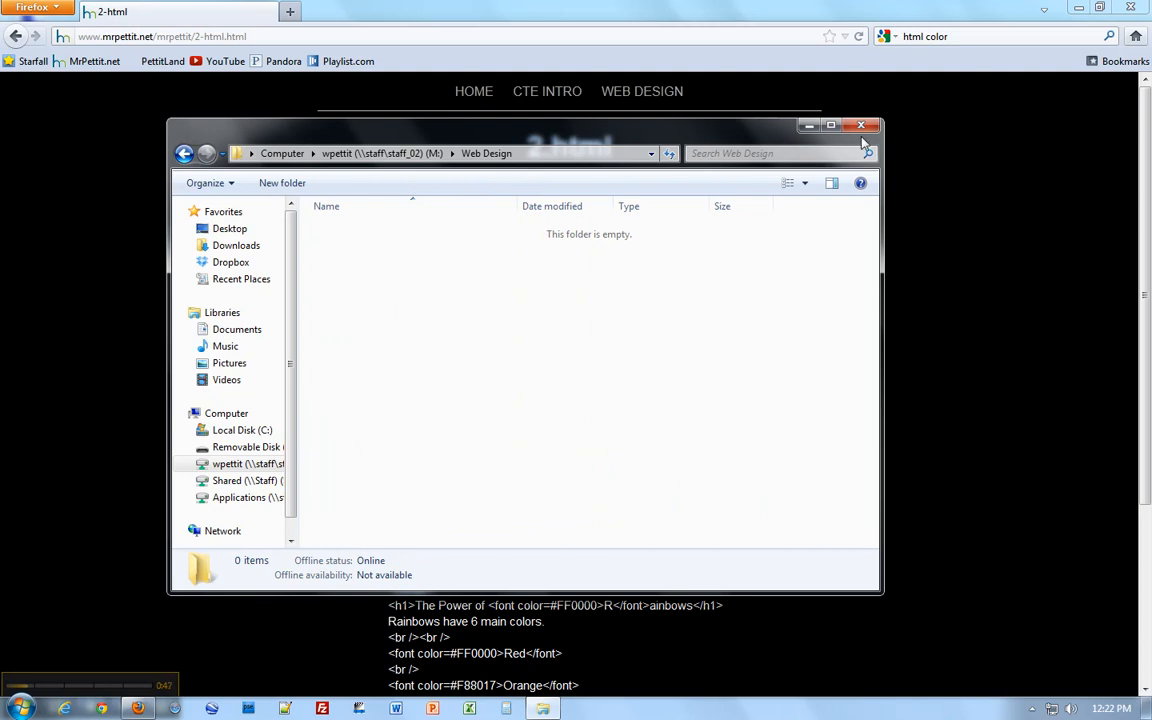
click(861, 125)
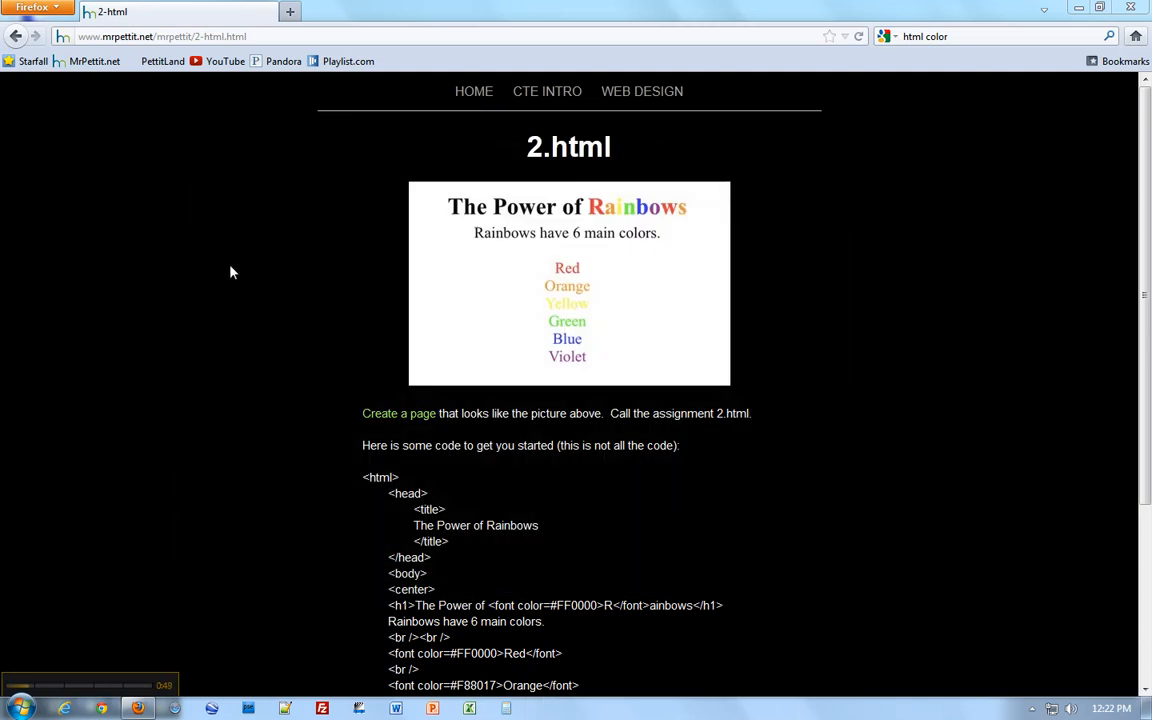
Copy the 2.html starter code and browse All Programs for Notepad++.
scroll(down, 3)
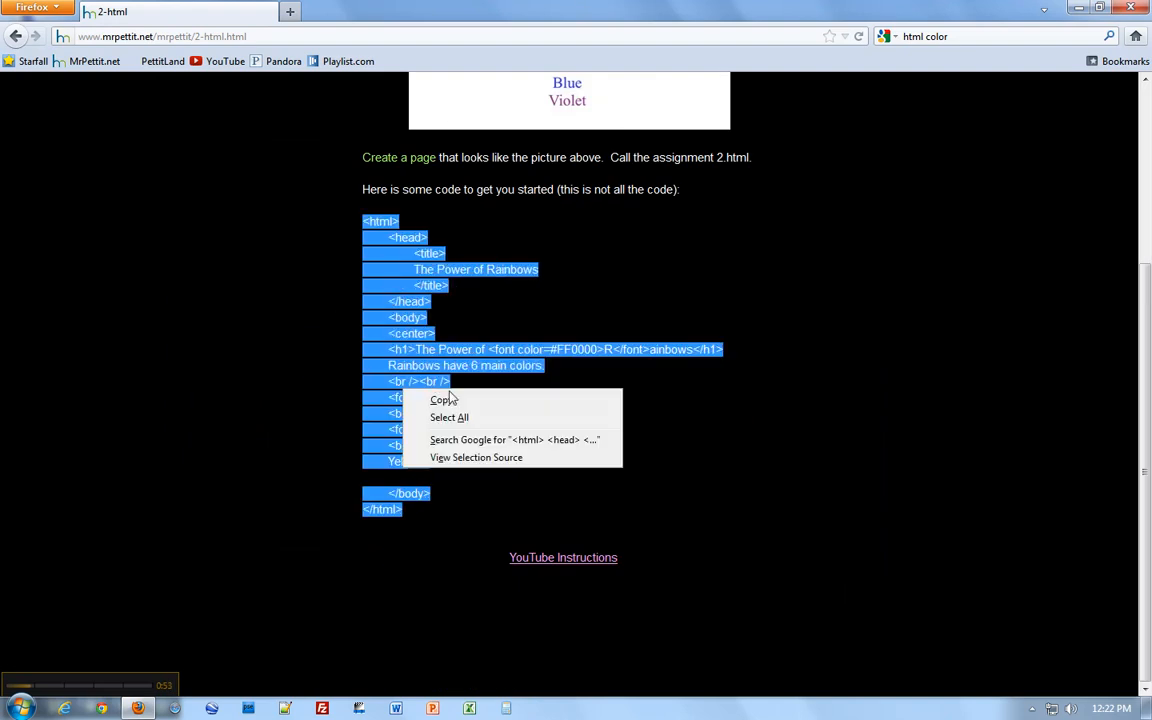
click(325, 342)
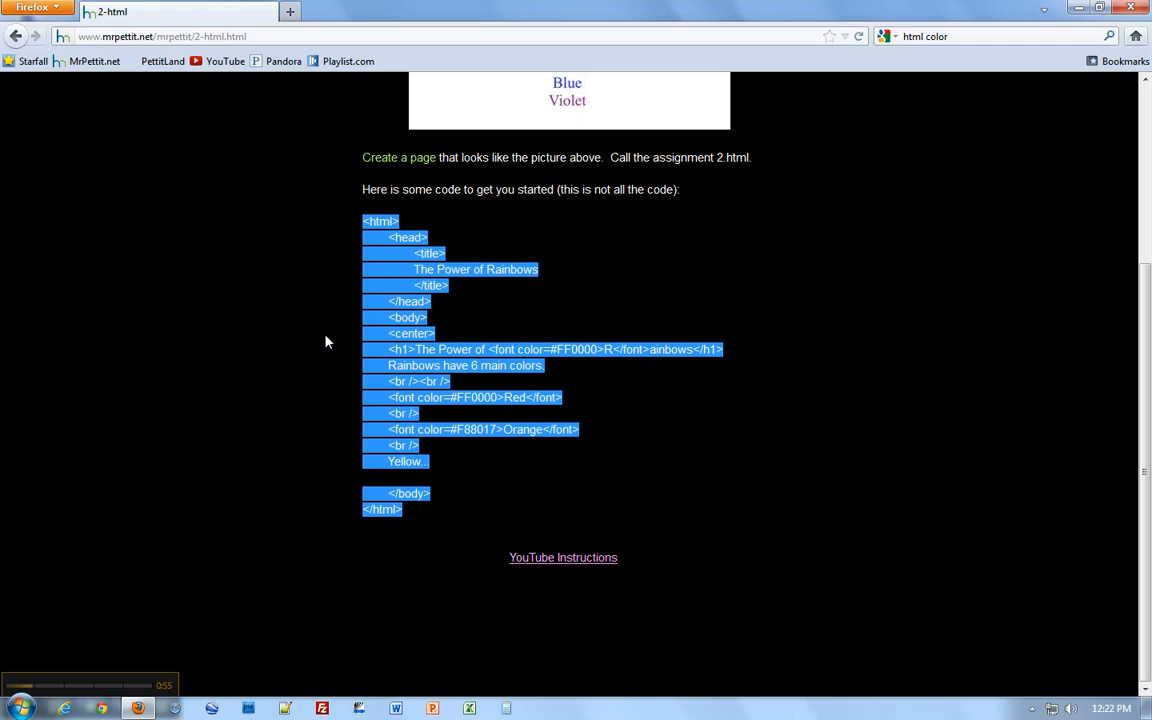
mouse_move(203, 554)
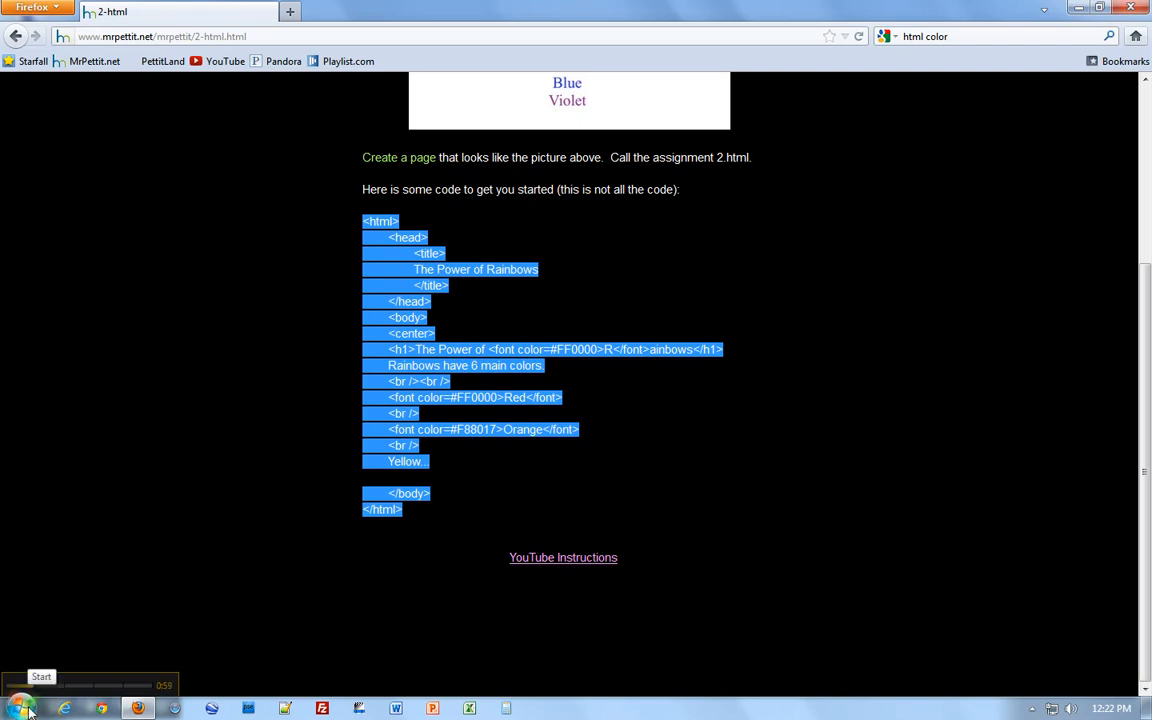
click(18, 708)
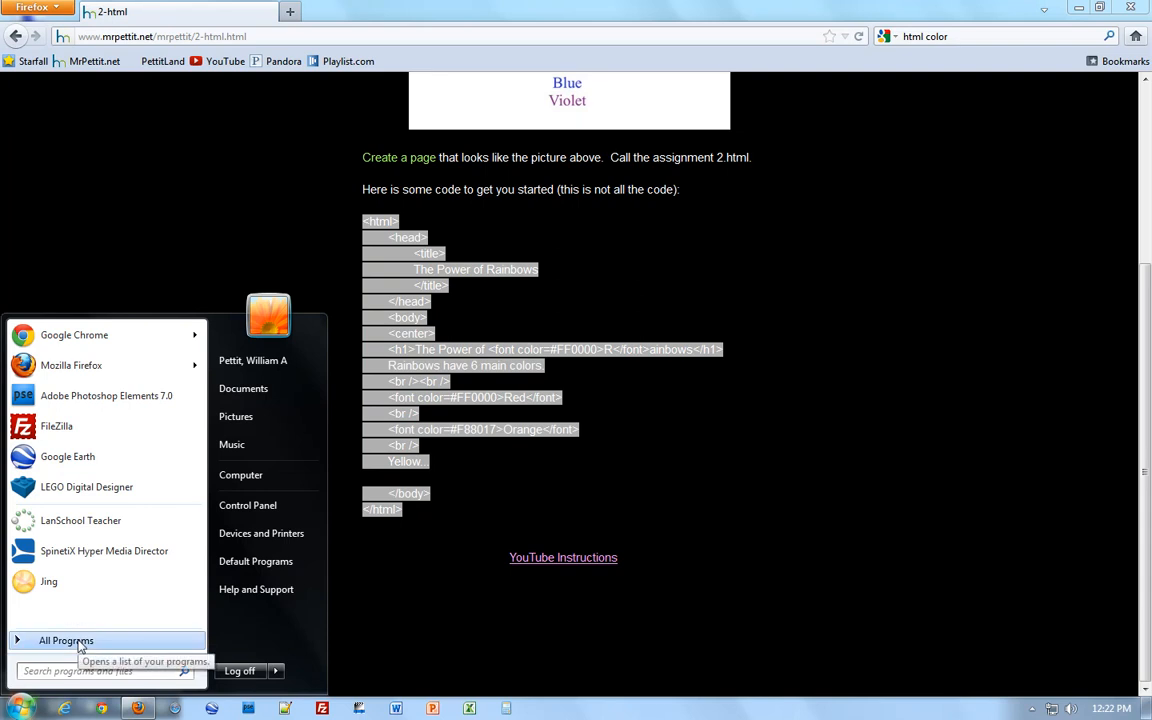
click(66, 640)
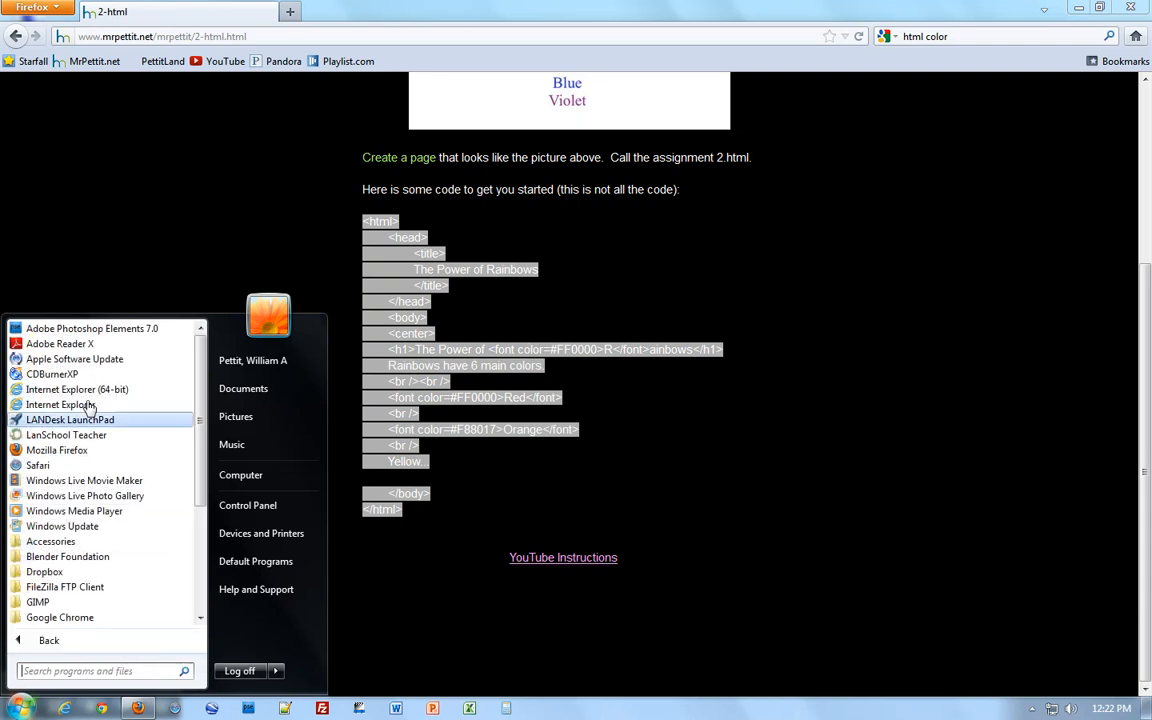
scroll(down, 3)
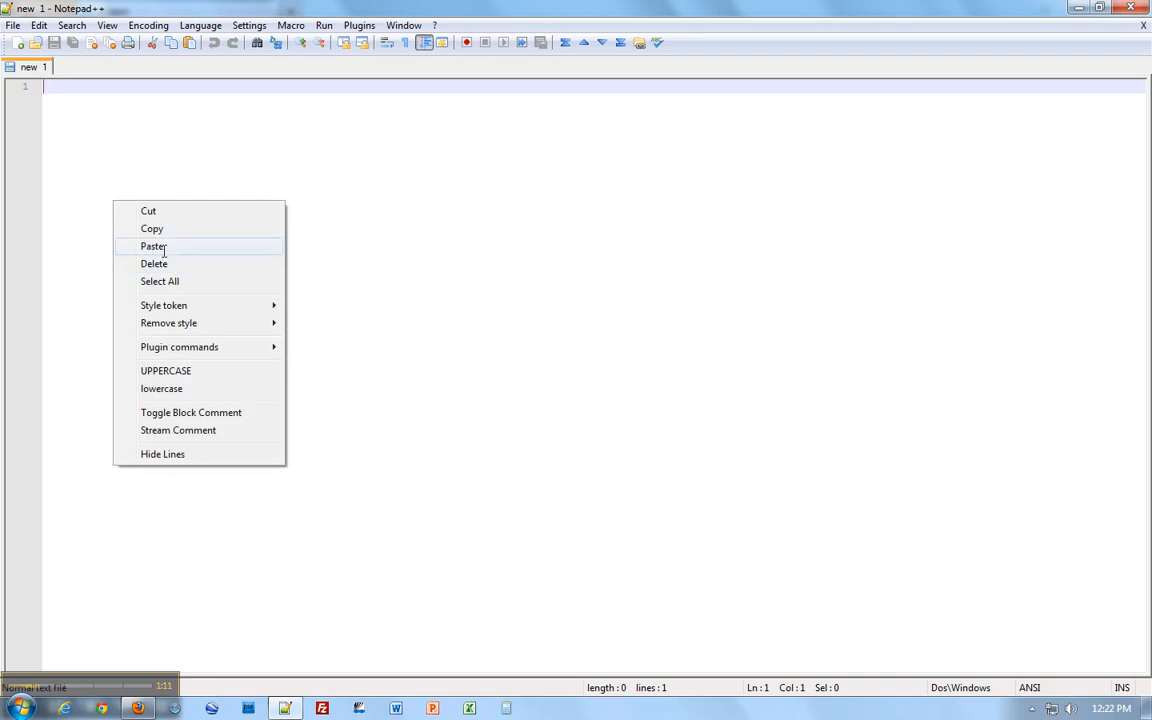
Paste the starter code, apply HTML highlighting, and begin saving it as '2'.
click(153, 246)
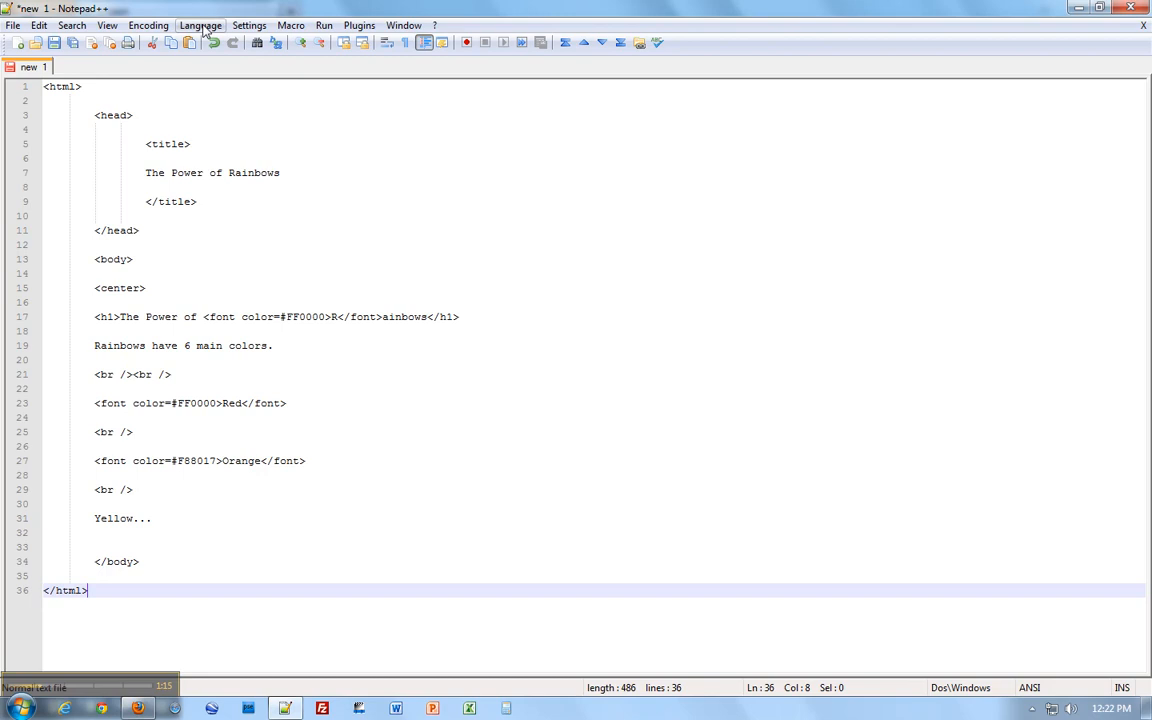
click(200, 25)
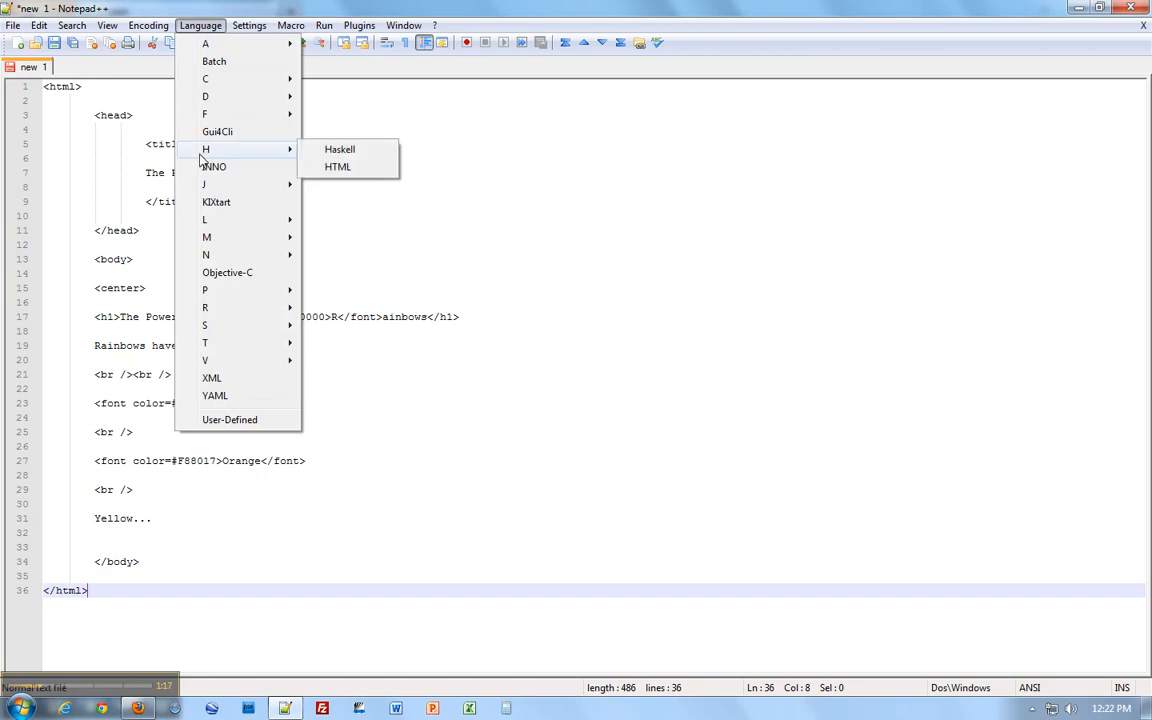
mouse_move(337, 166)
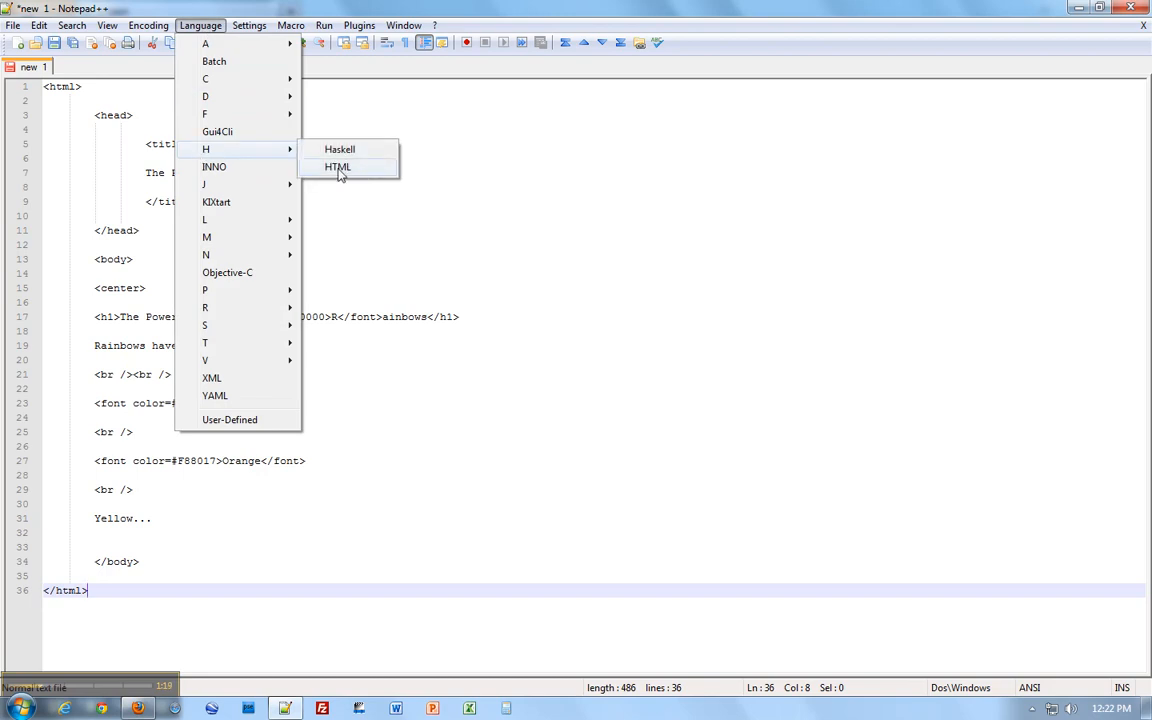
mouse_move(253, 149)
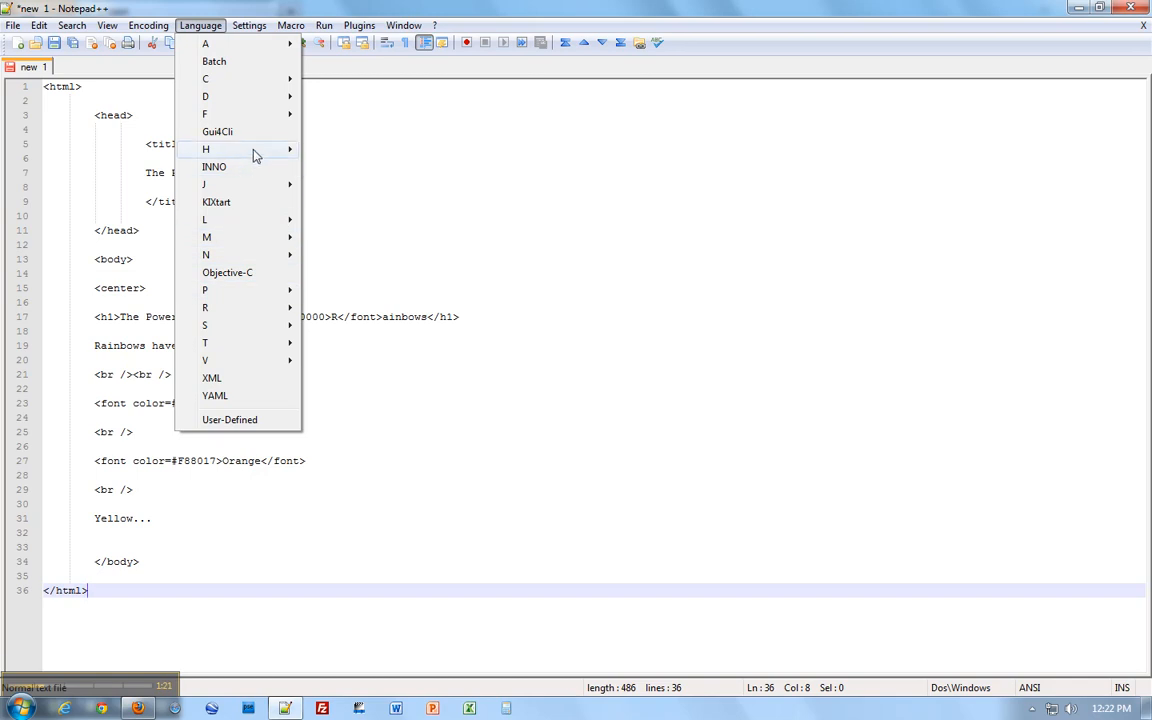
click(206, 149)
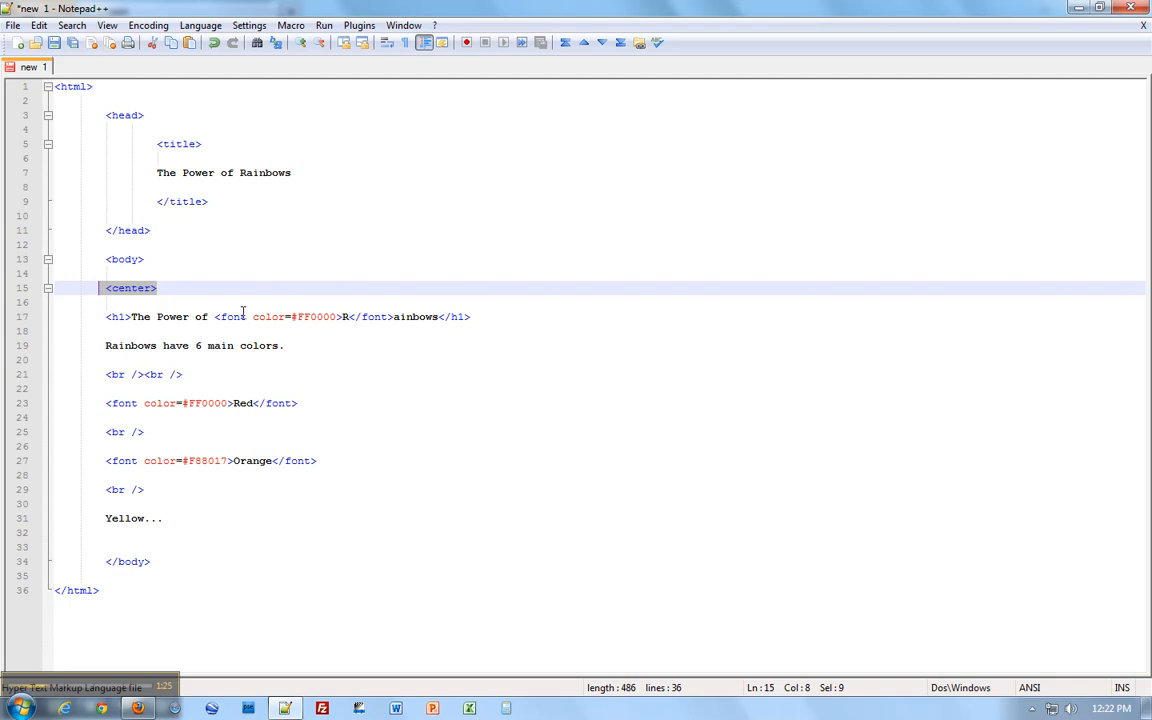
click(340, 360)
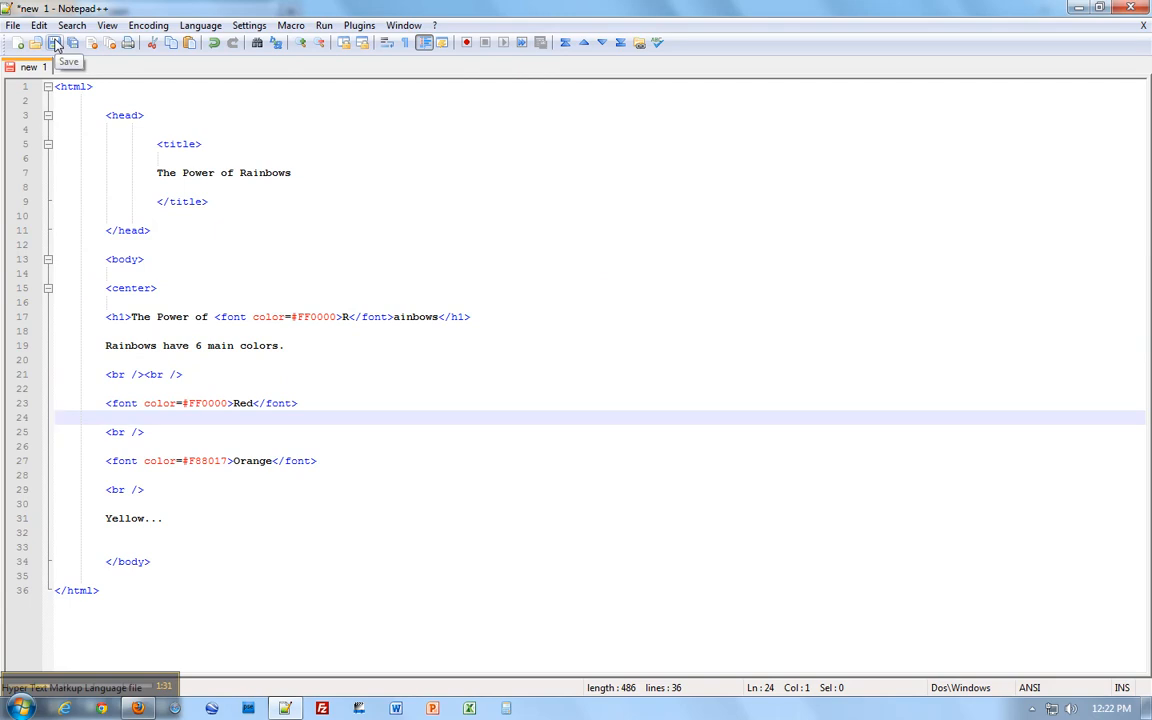
click(55, 43)
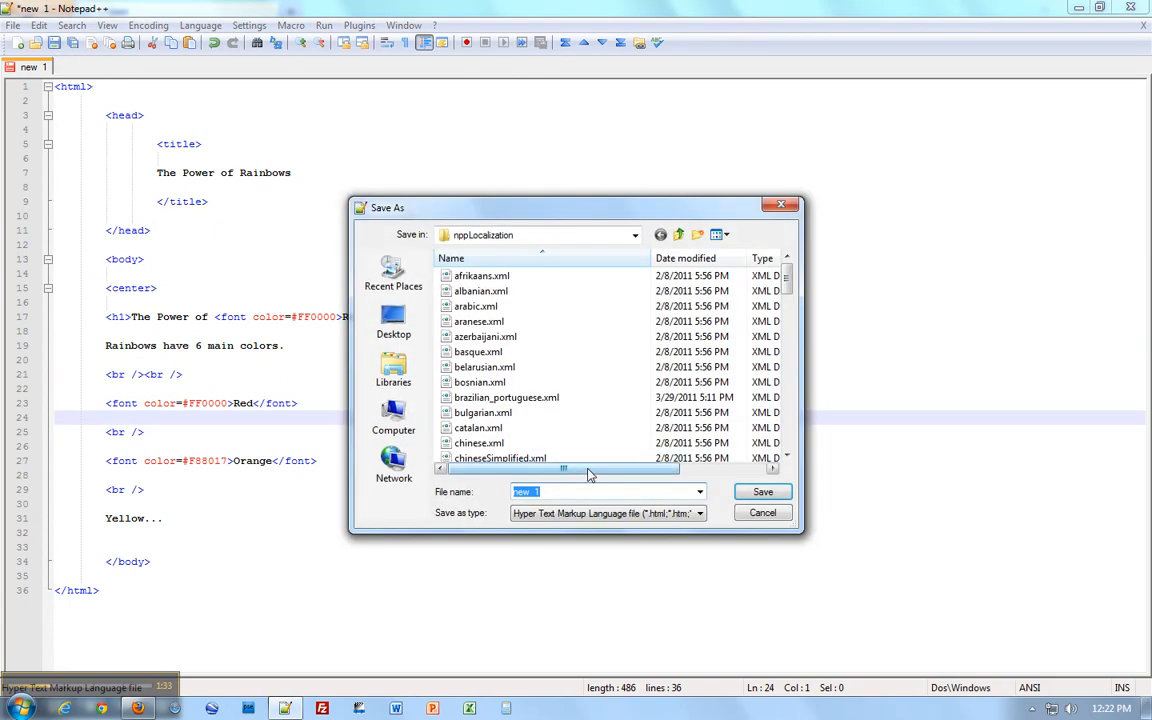
text(2)
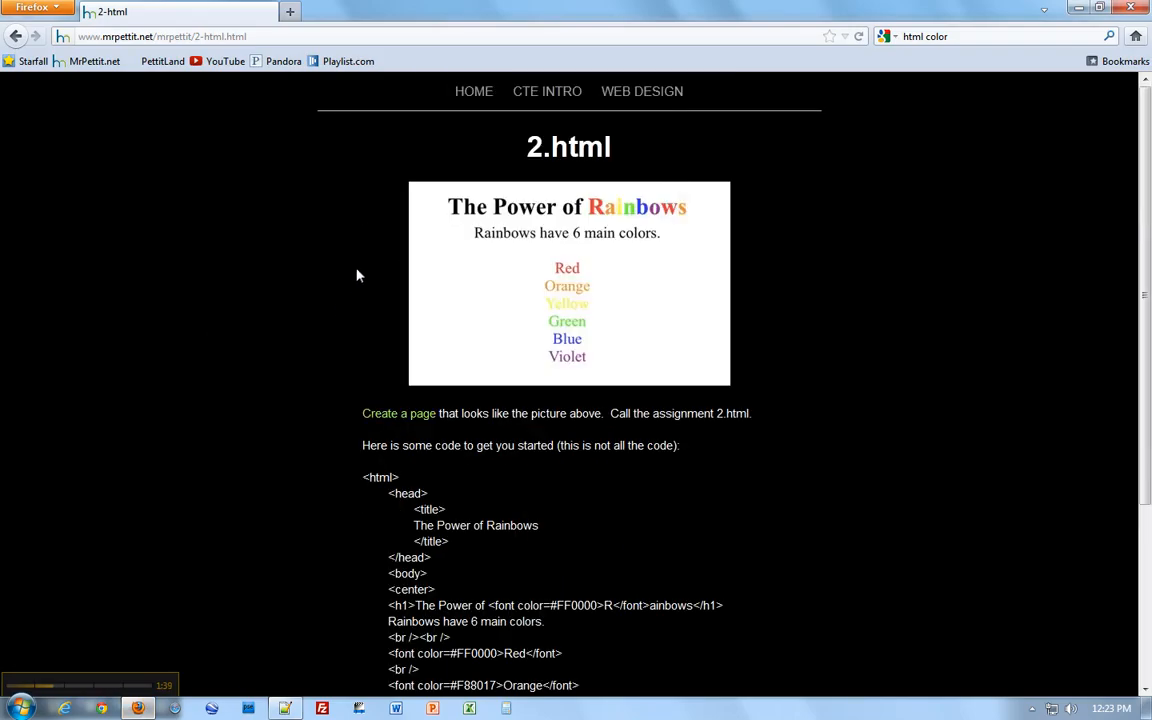
mouse_move(641, 91)
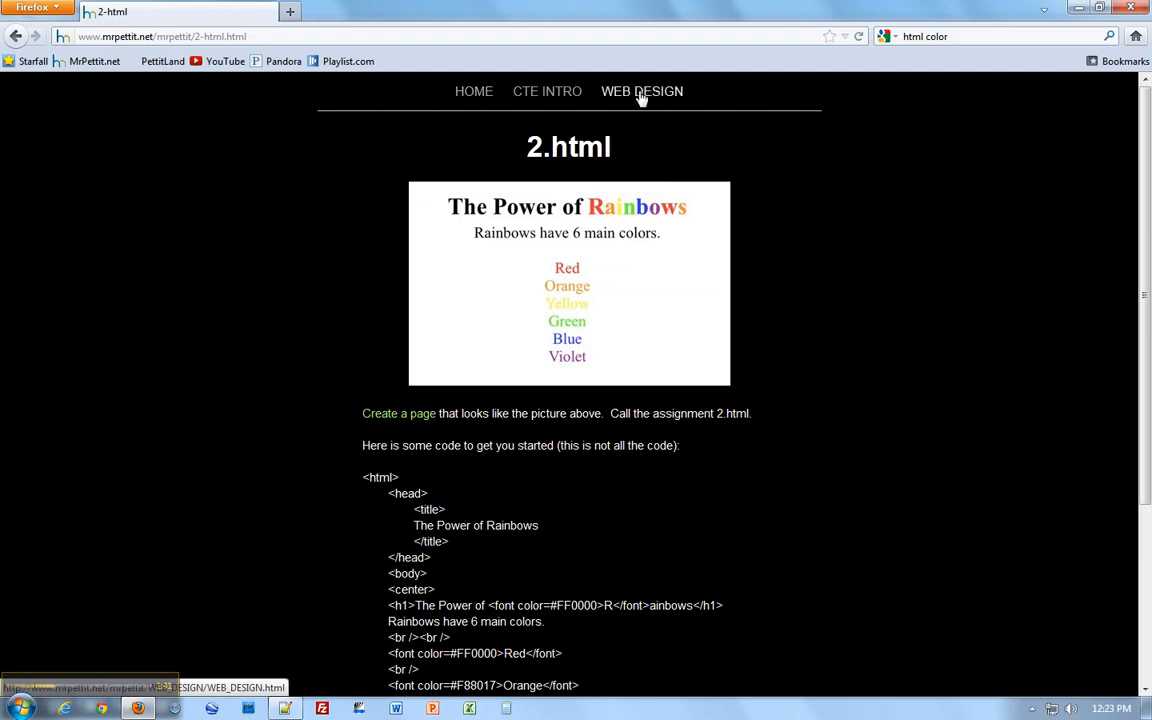
Follow the WEB DESIGN link back to the Web Design Assignments list.
click(642, 91)
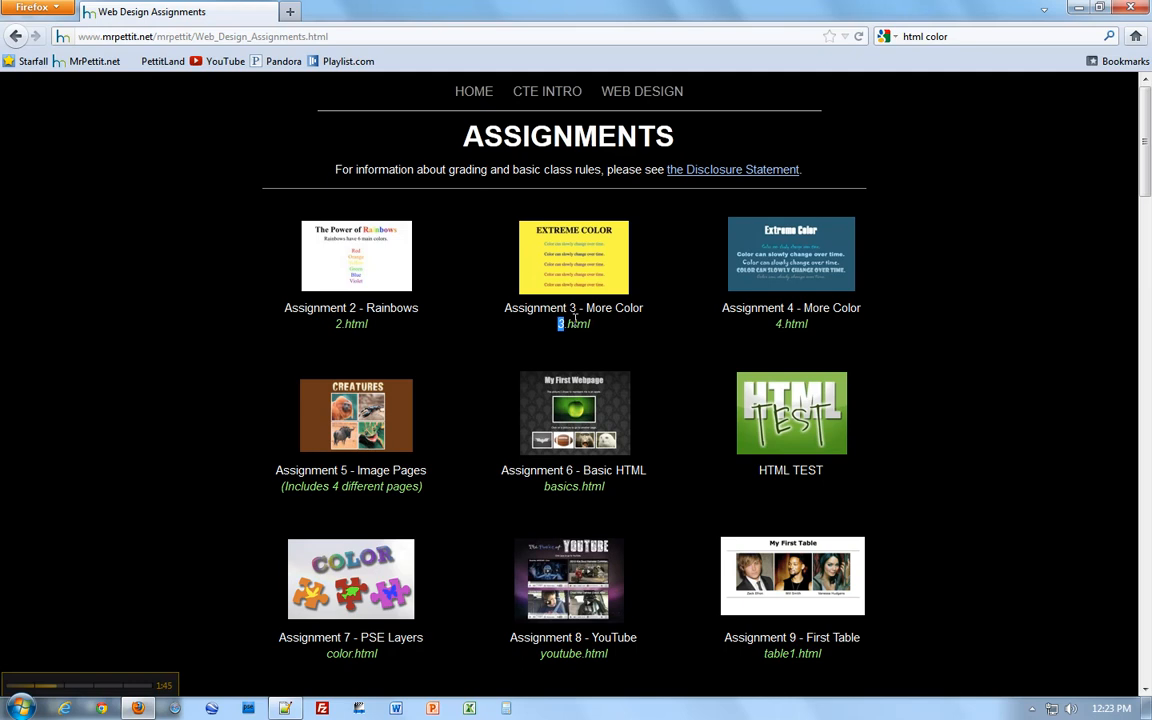
double_click(791, 323)
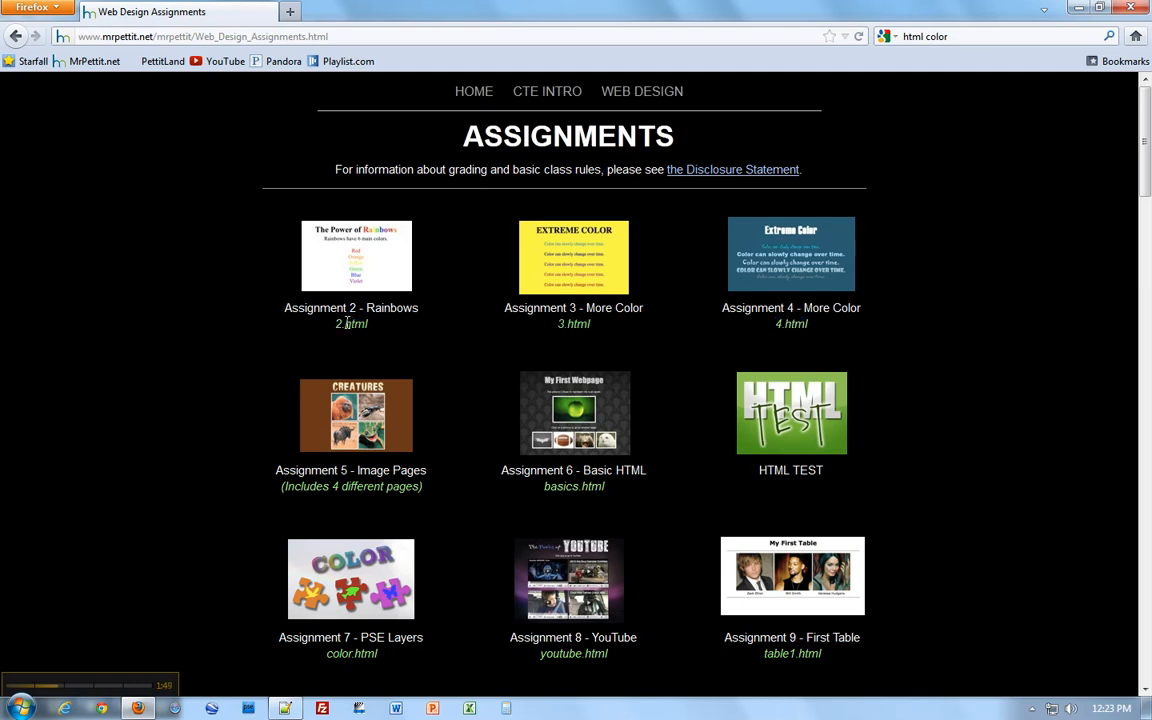
mouse_move(252, 92)
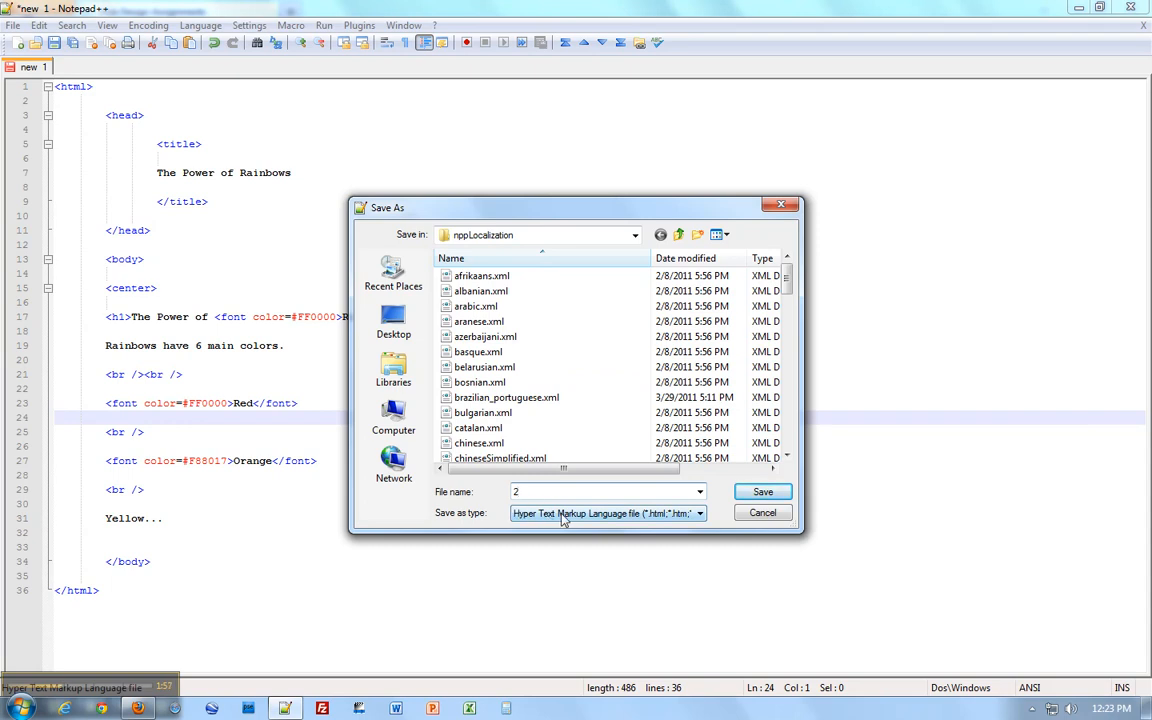
mouse_move(680, 520)
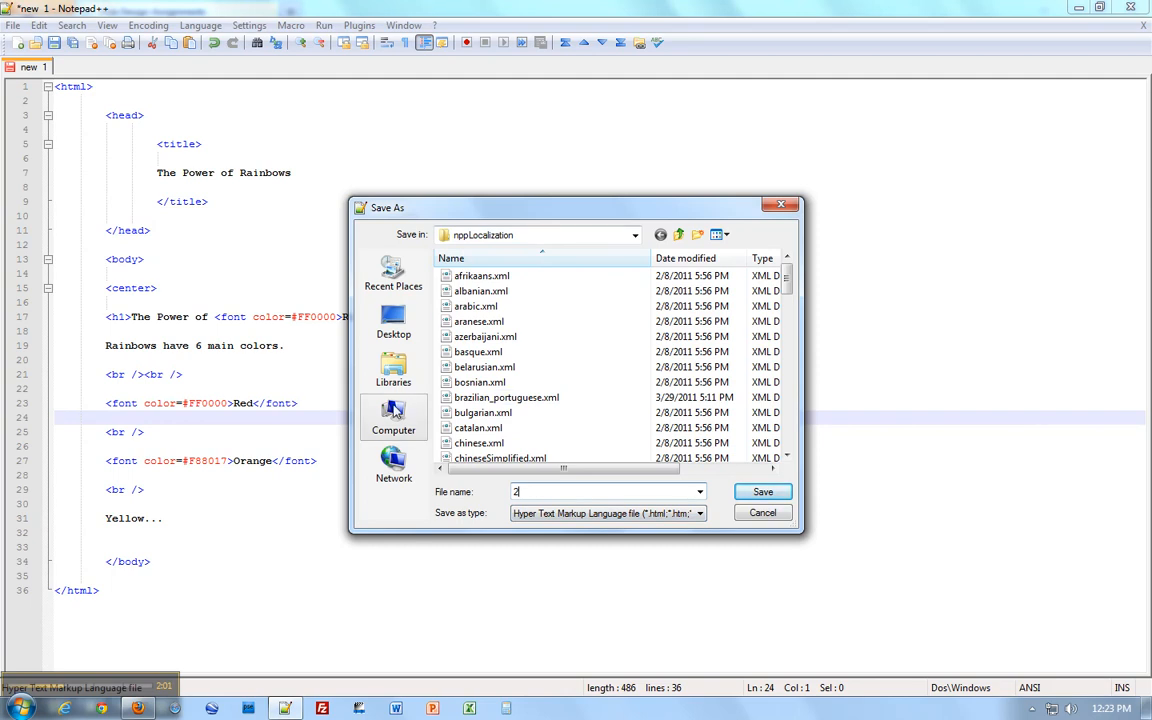
Save the document as 2.html in Web Design on the M: drive.
click(393, 415)
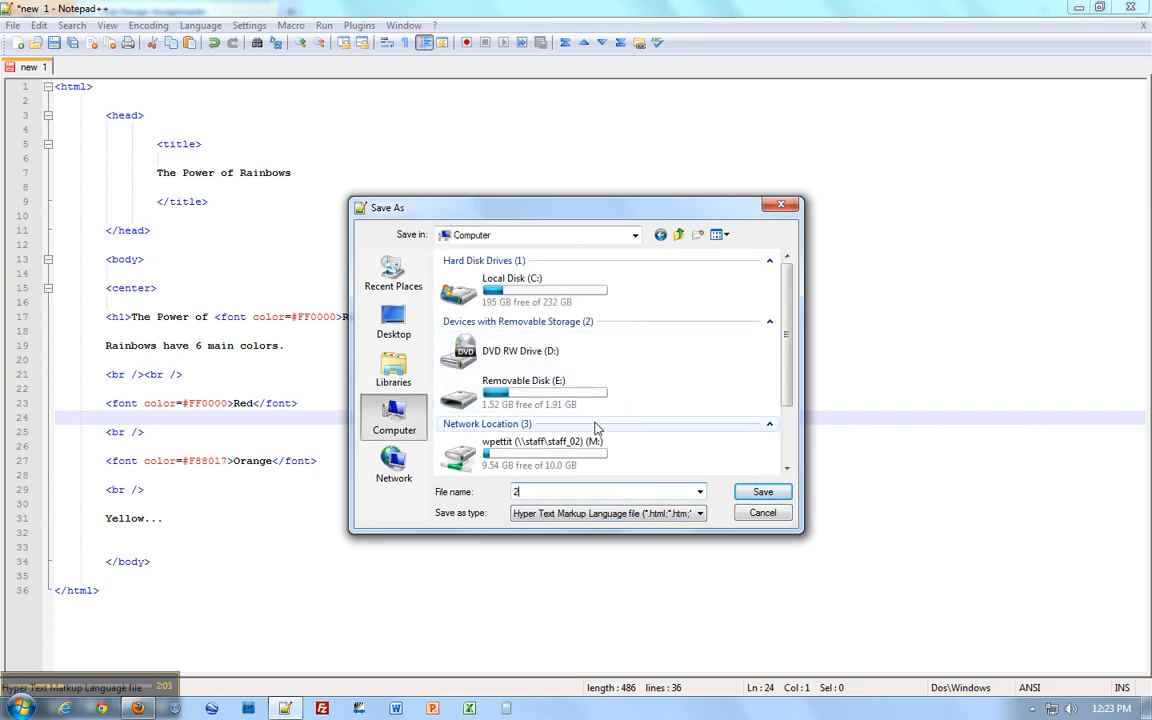
double_click(545, 450)
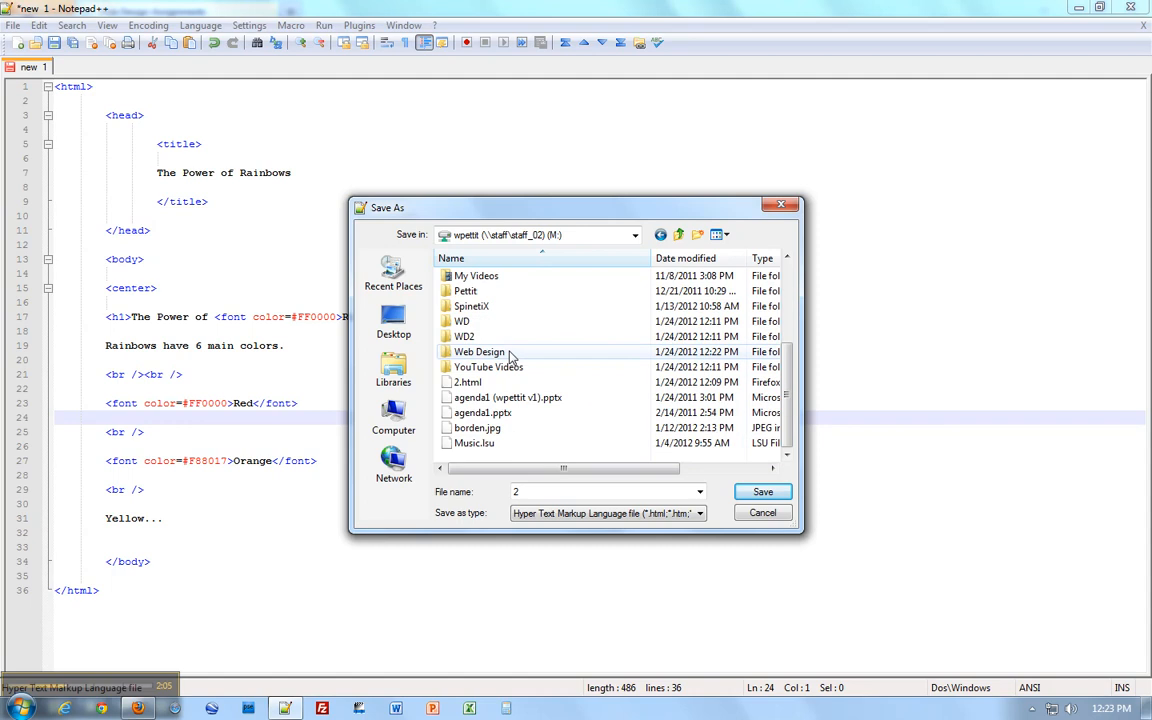
double_click(479, 351)
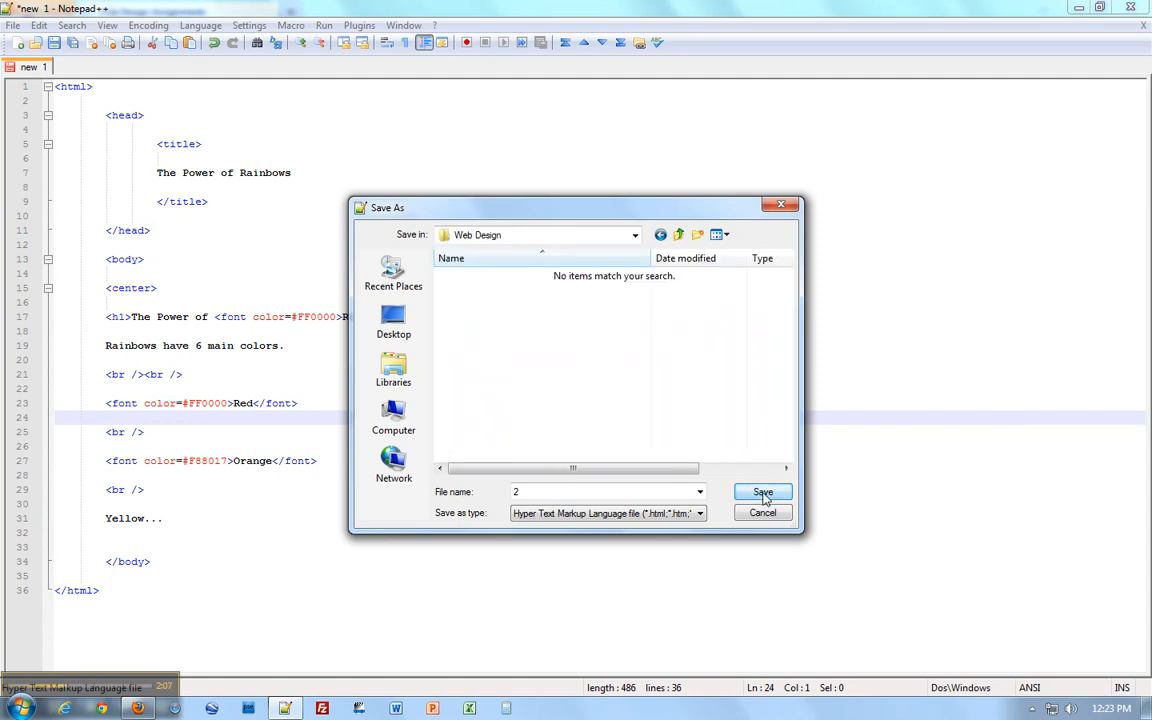
click(762, 492)
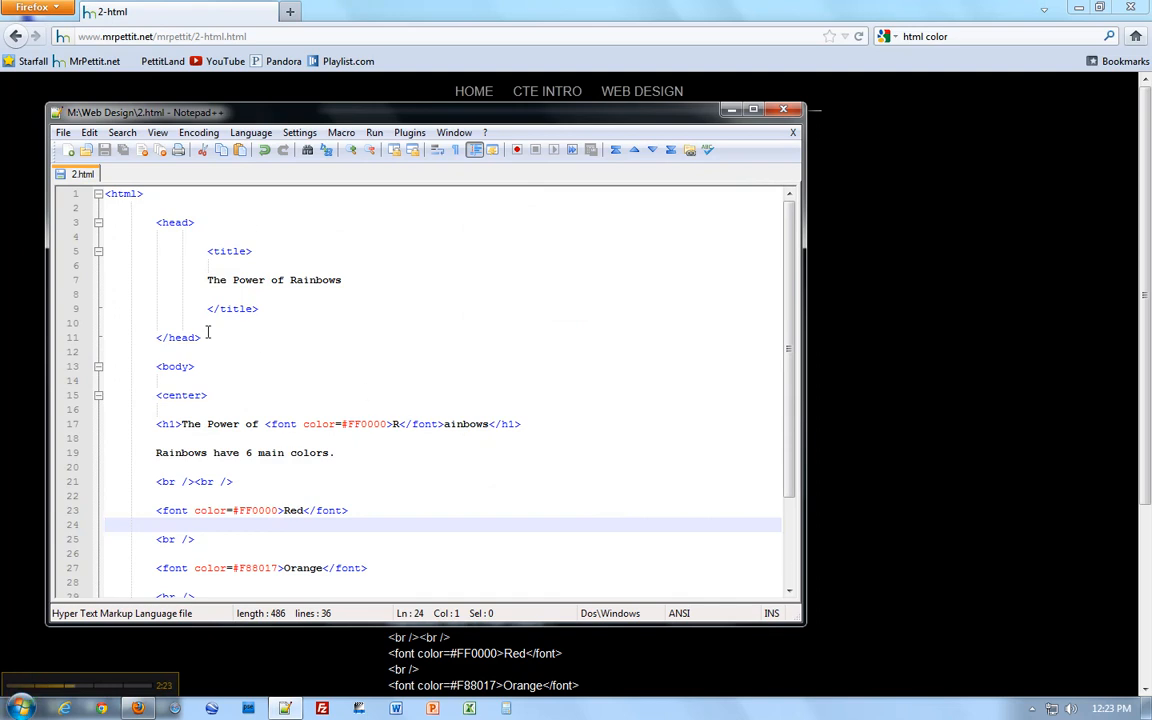
mouse_move(367, 446)
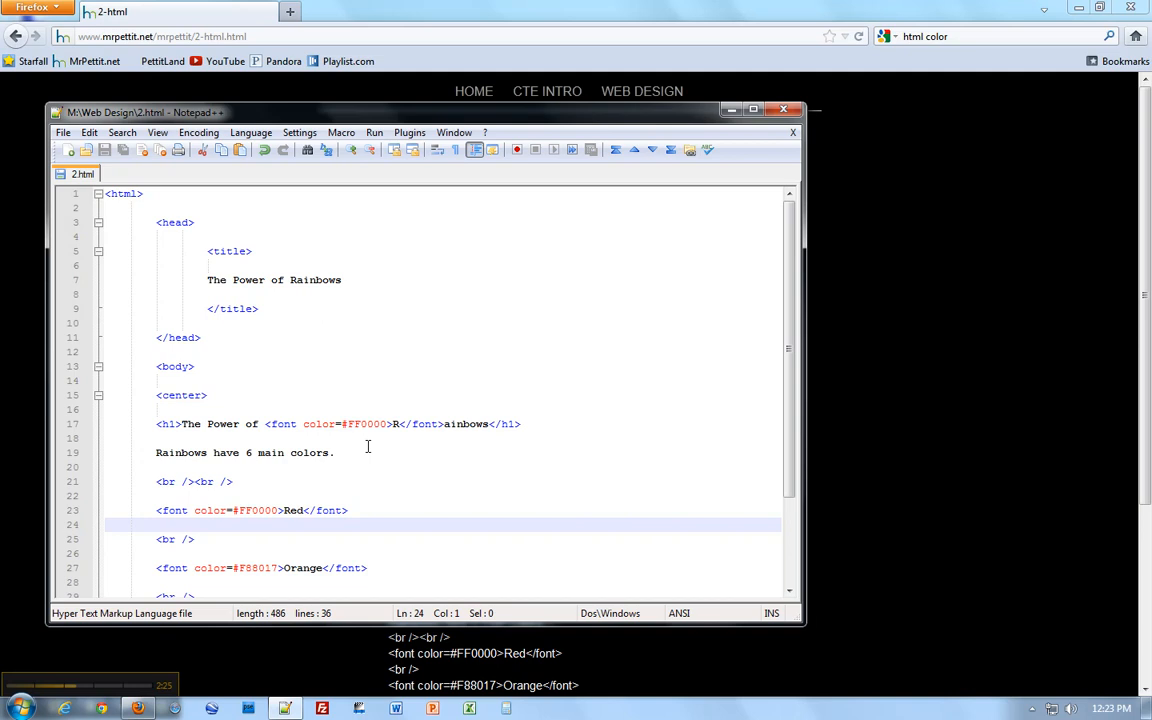
mouse_move(253, 454)
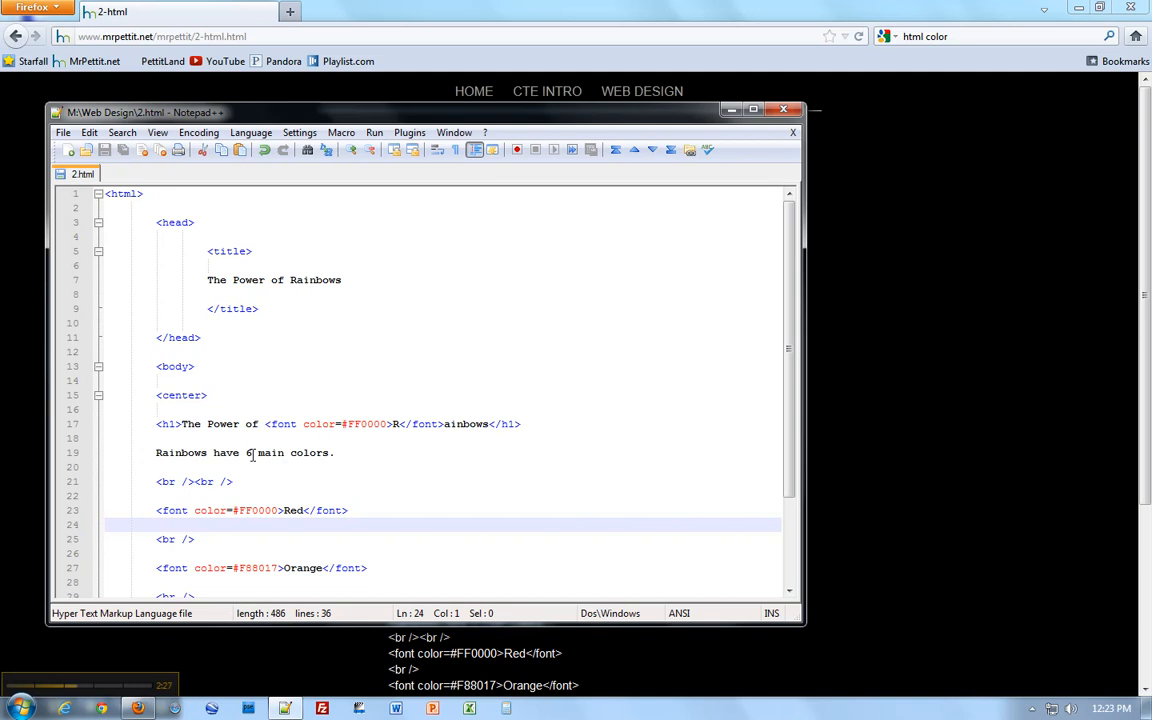
Browse to M:\Web Design in Explorer and open 2.html in Firefox.
click(16, 707)
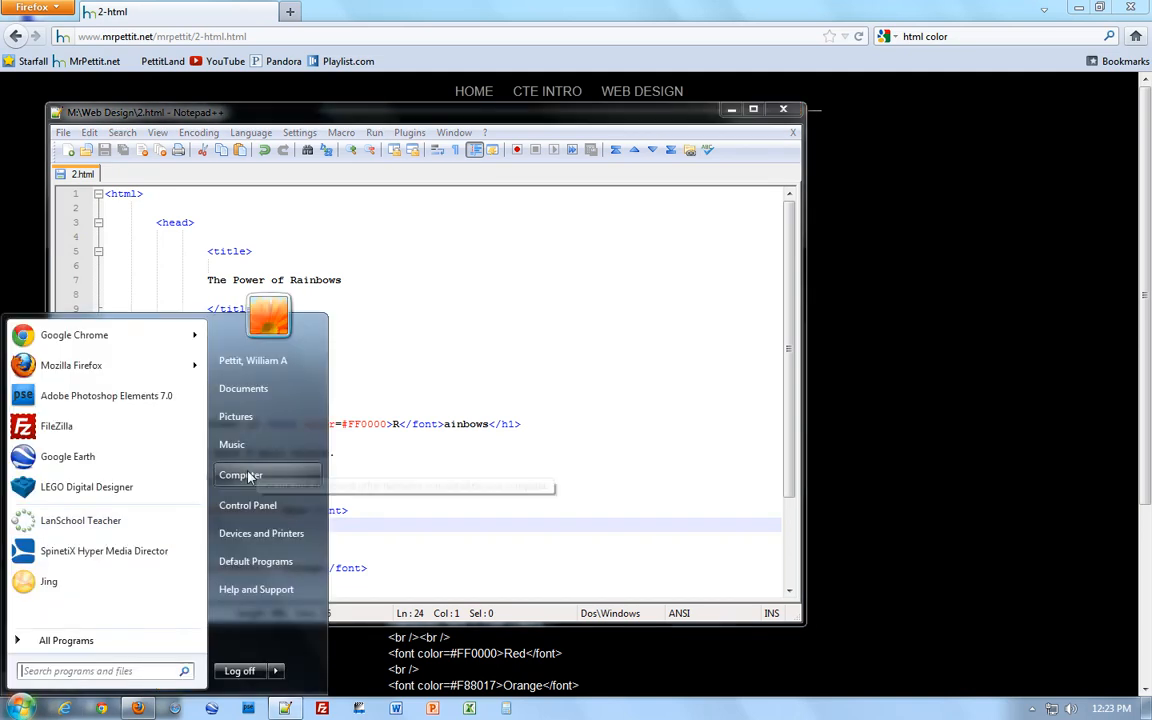
click(240, 474)
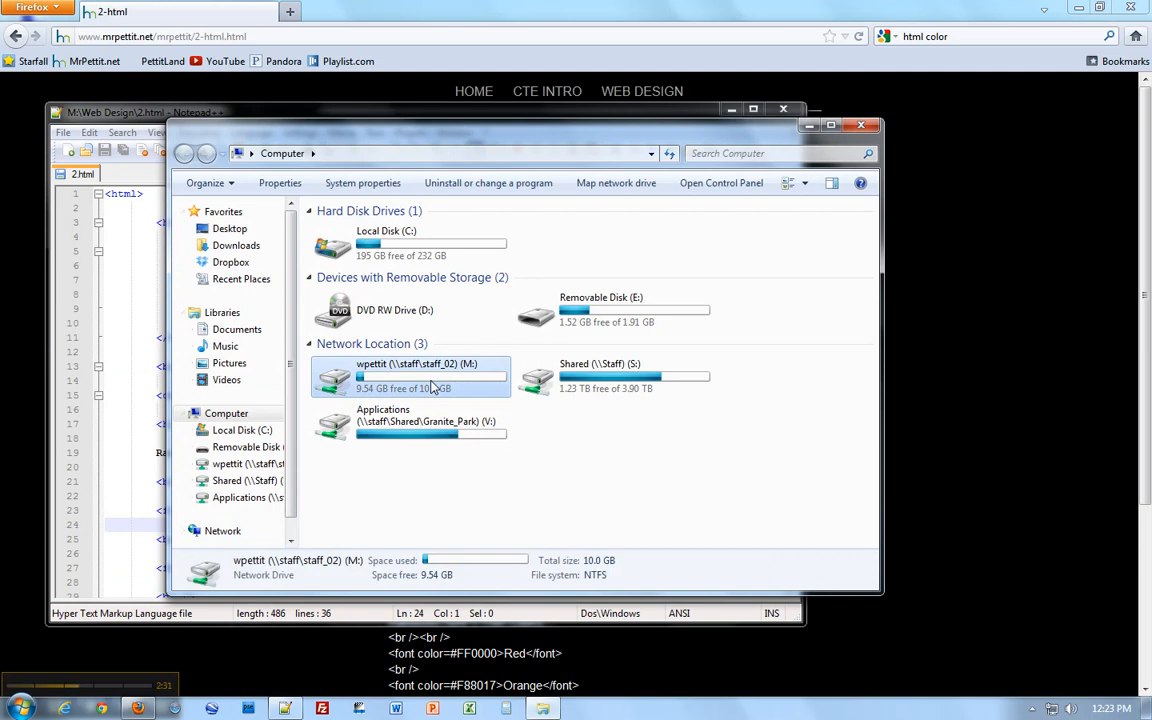
double_click(430, 370)
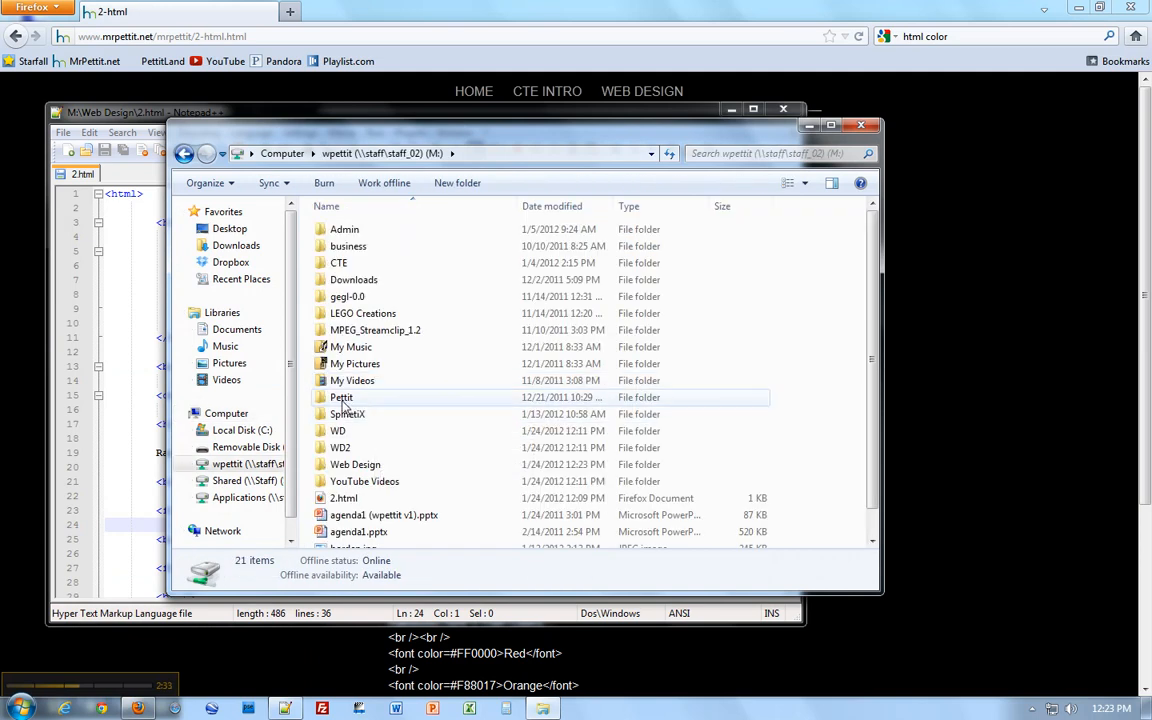
double_click(355, 464)
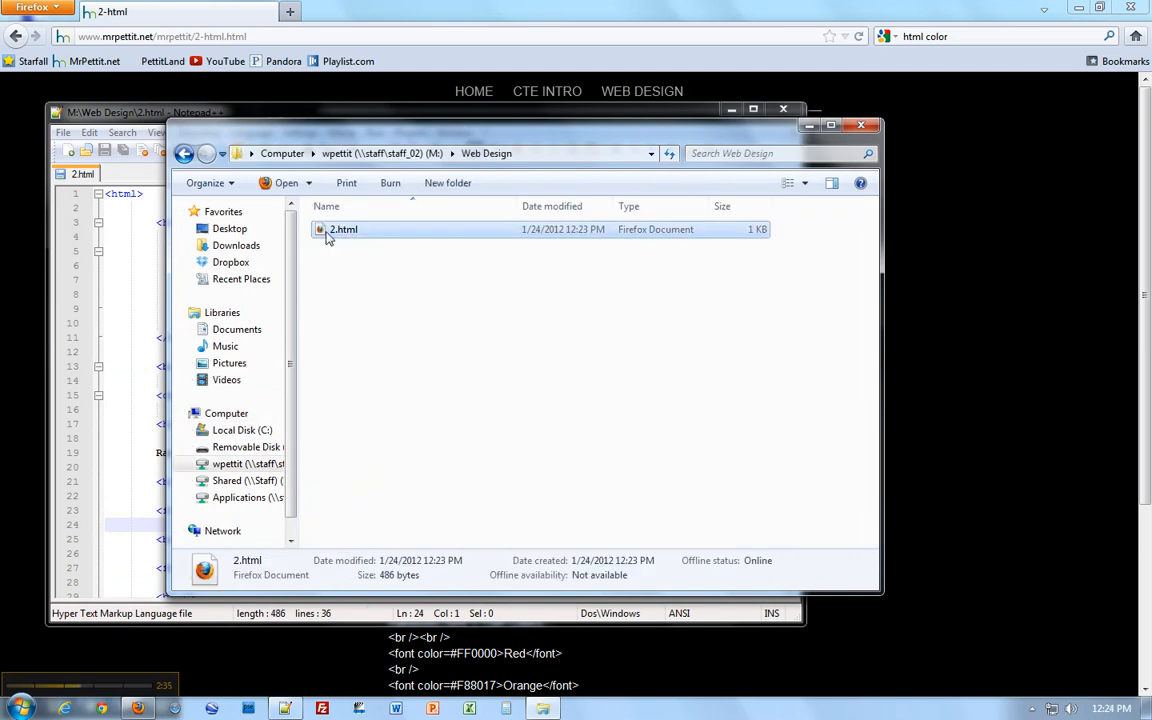
double_click(343, 229)
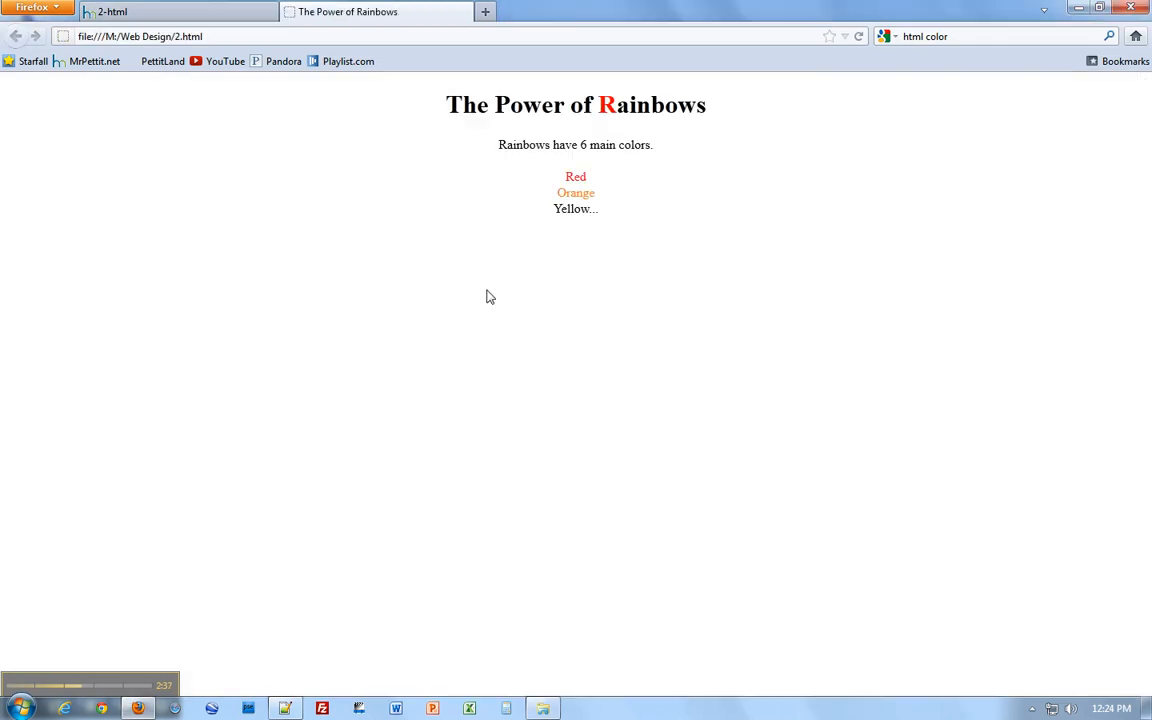
mouse_move(845, 25)
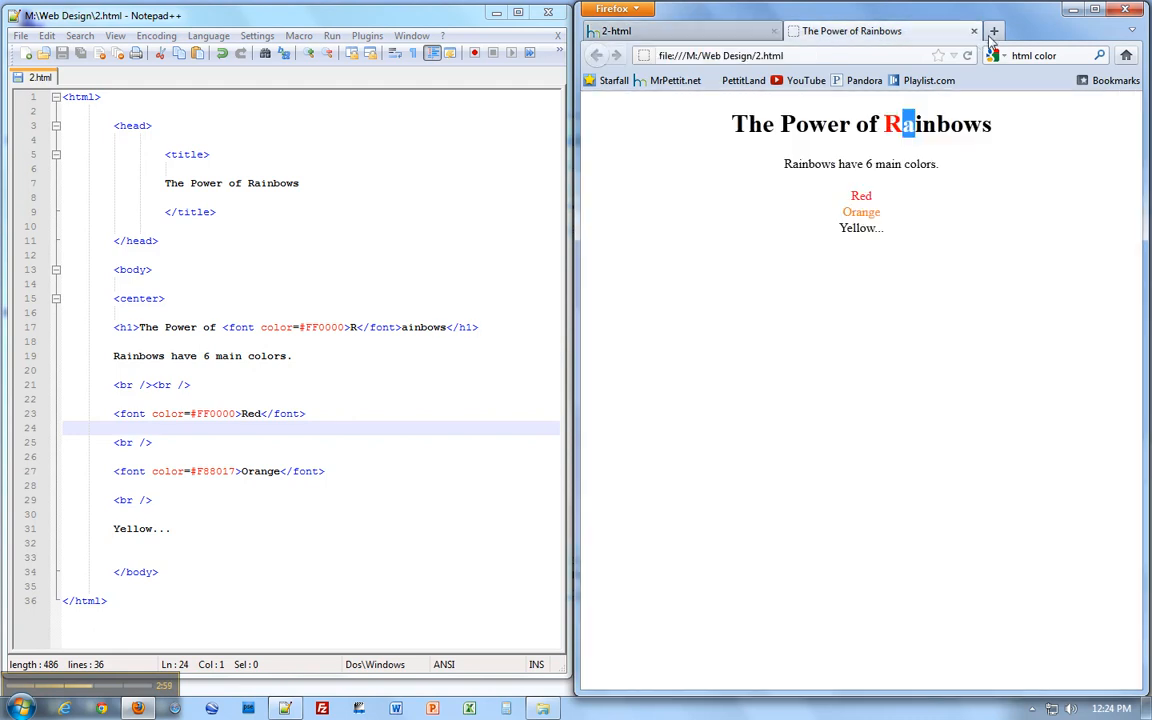
Search 'html color' in a new tab, read w3schools HTML Colors, then return.
click(994, 31)
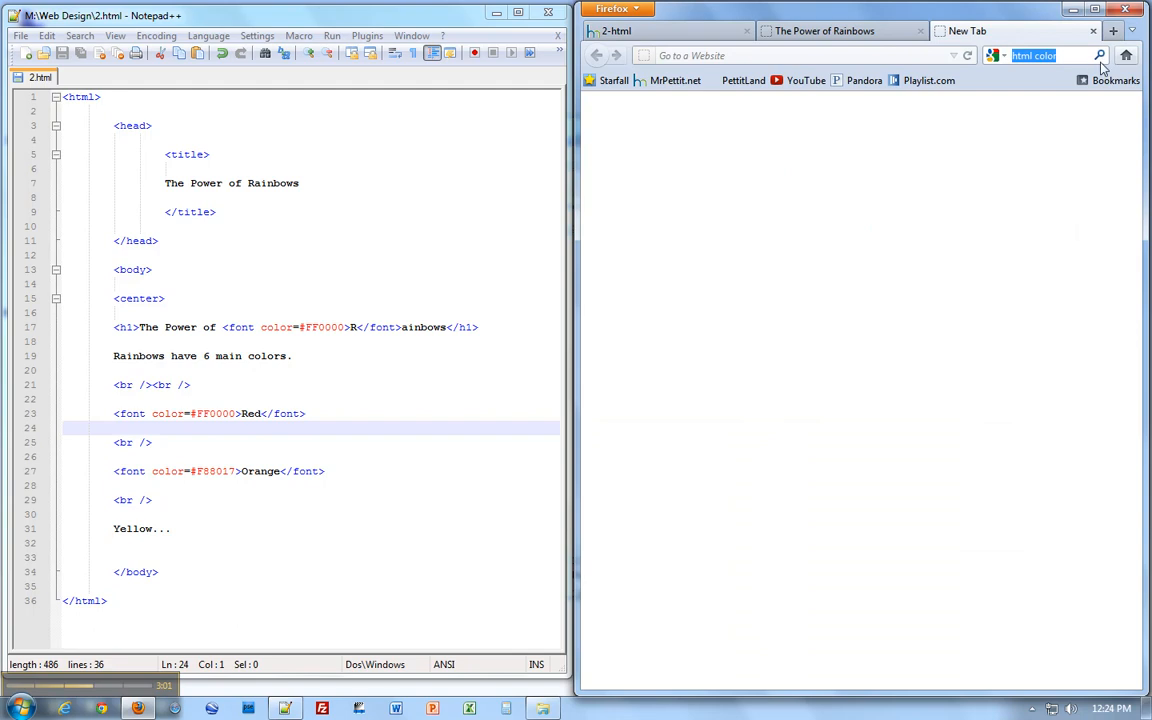
key(Return)
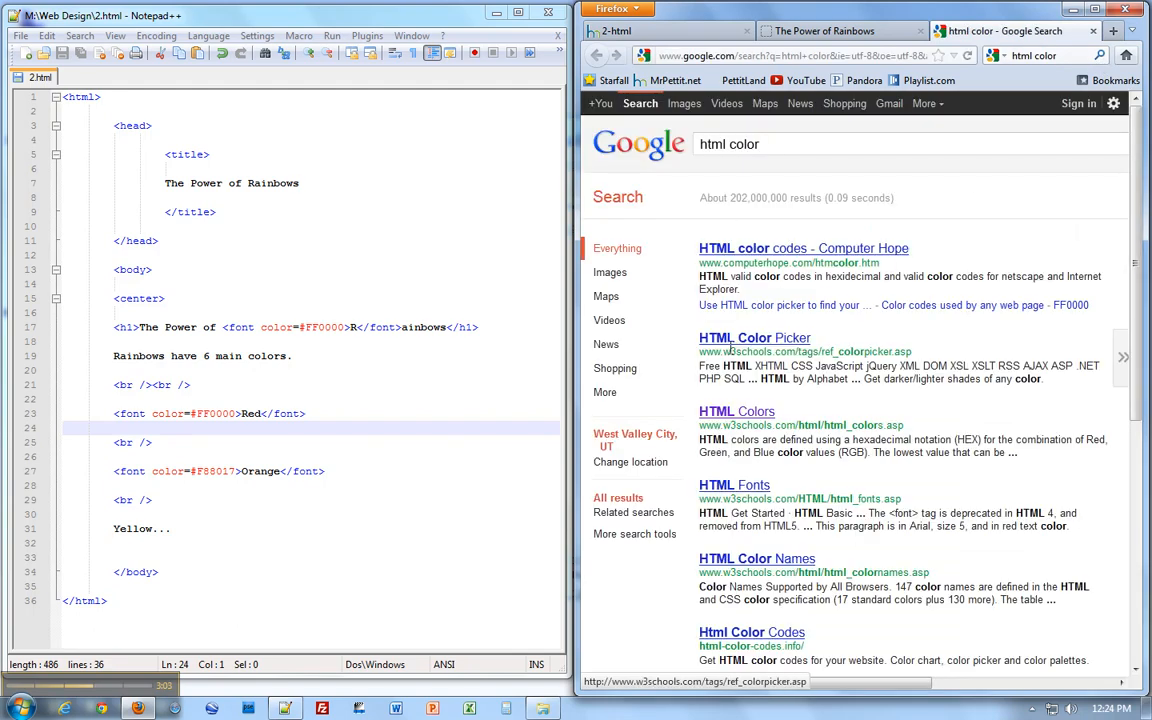
click(736, 411)
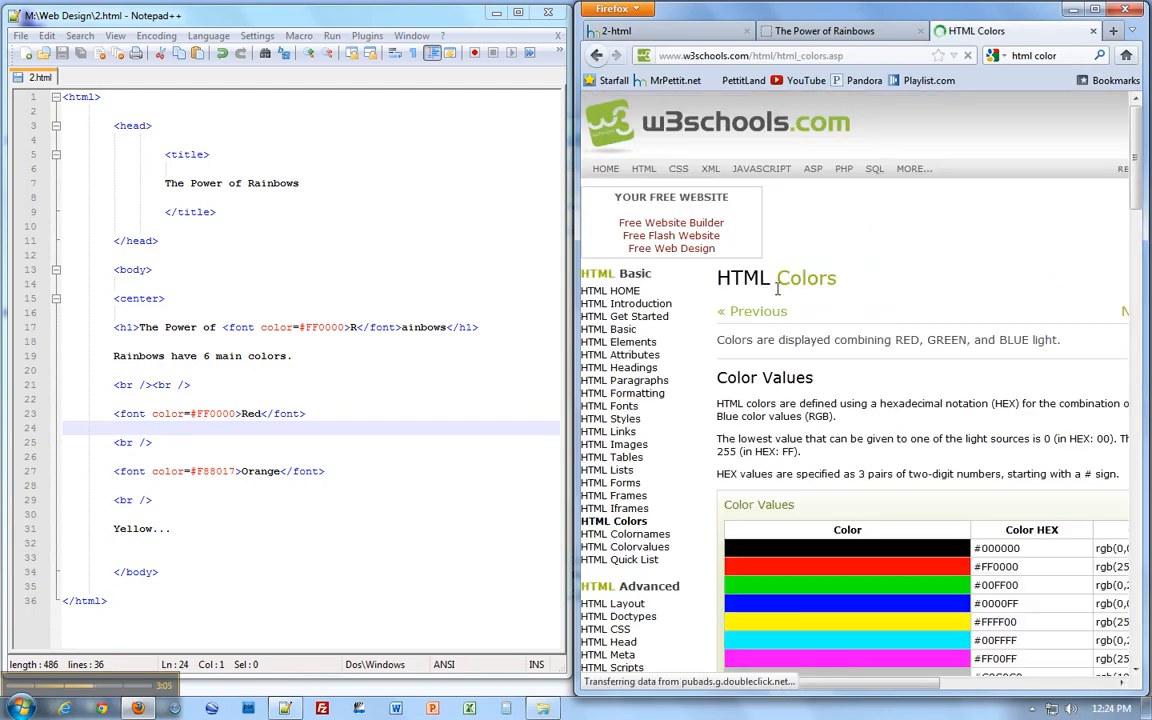
scroll(down, 3)
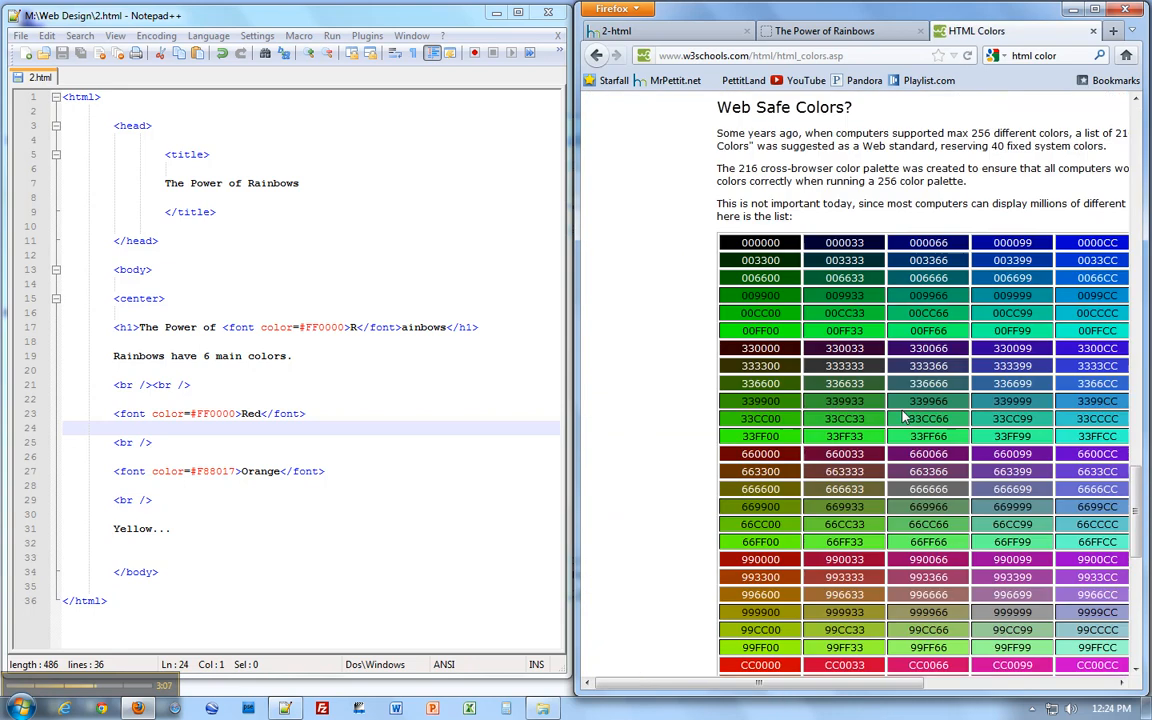
scroll(down, 3)
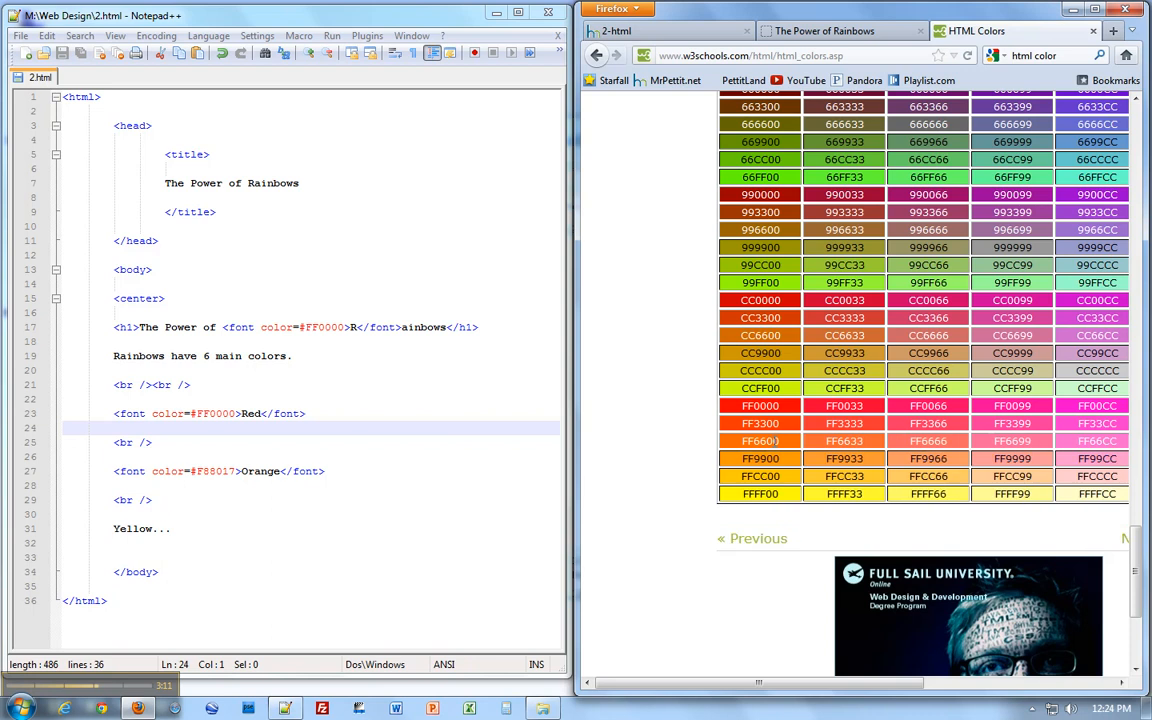
click(825, 31)
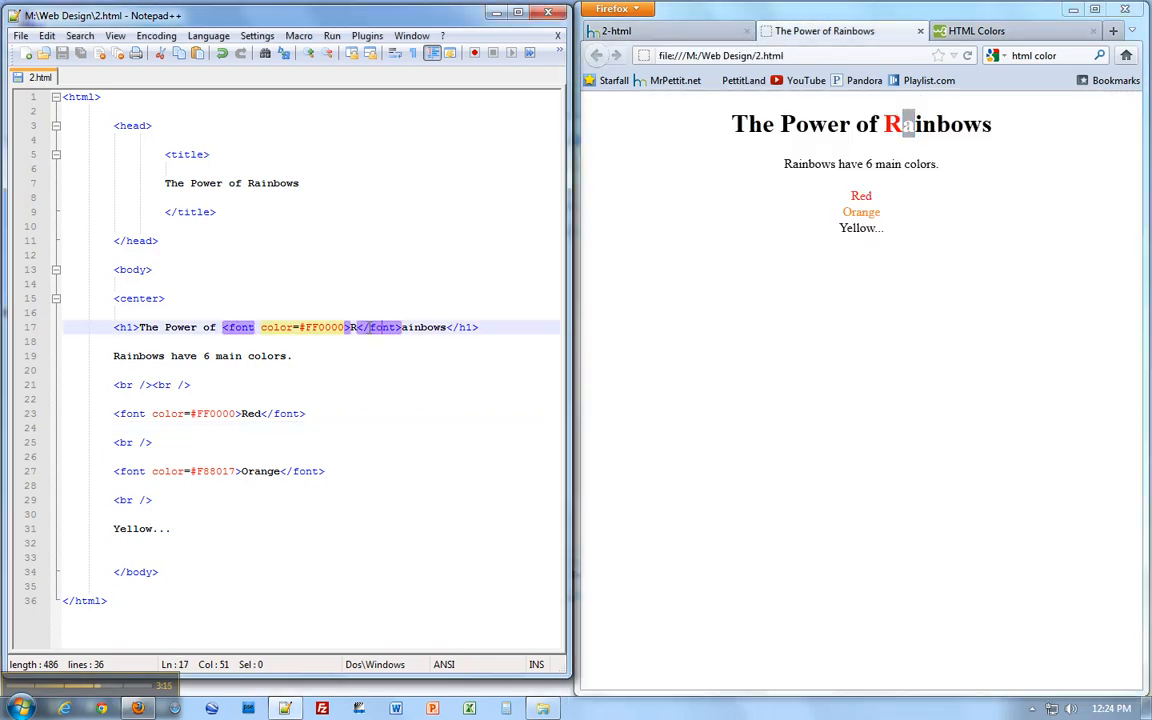
Insert <font color=#ff6600>a</font> before 'ainbows' in the heading and save.
click(400, 327)
text(<font c)
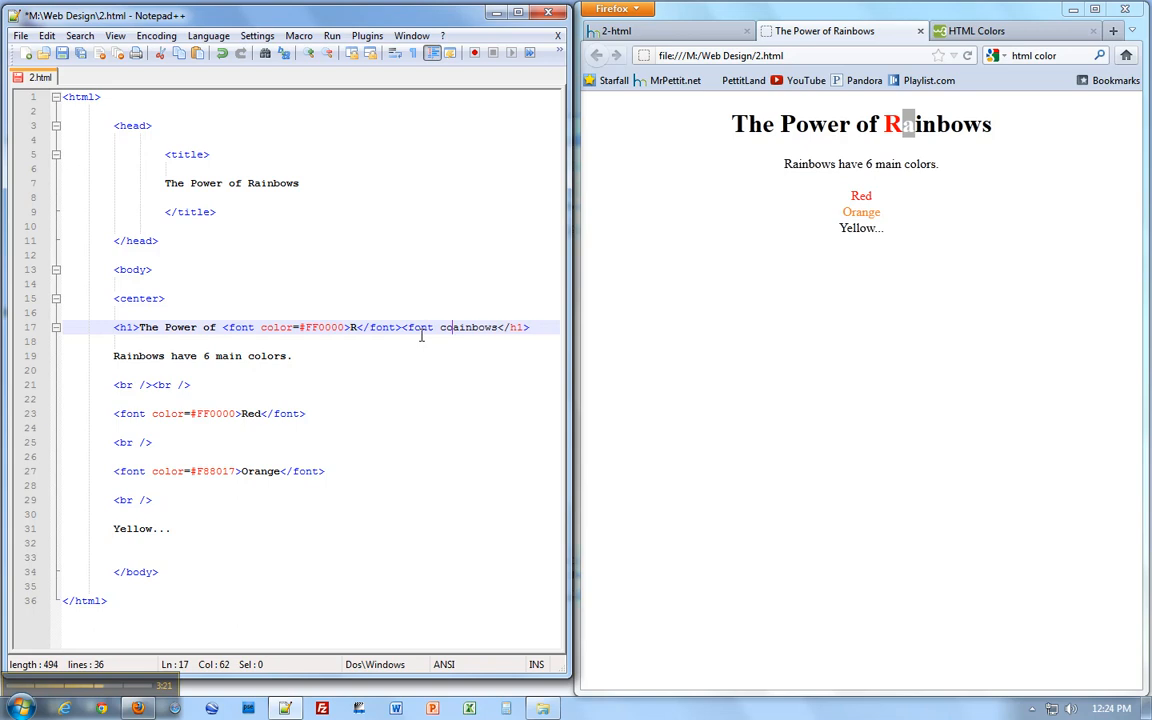
text(olor=#)
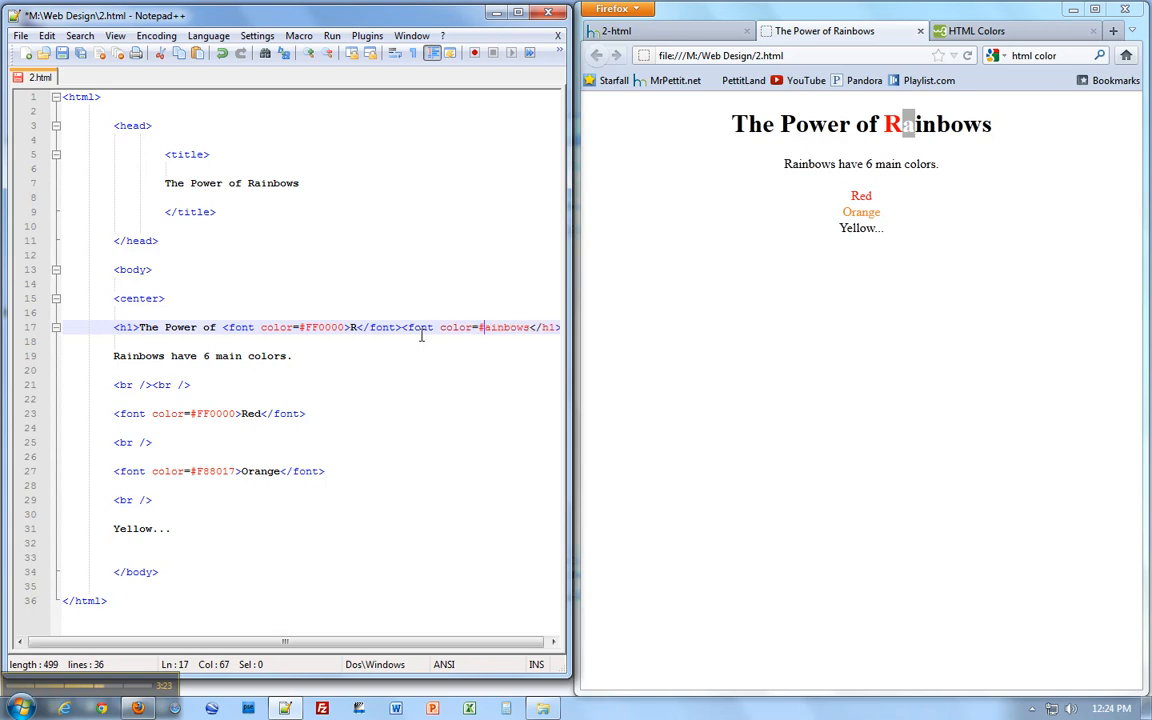
text(fff)
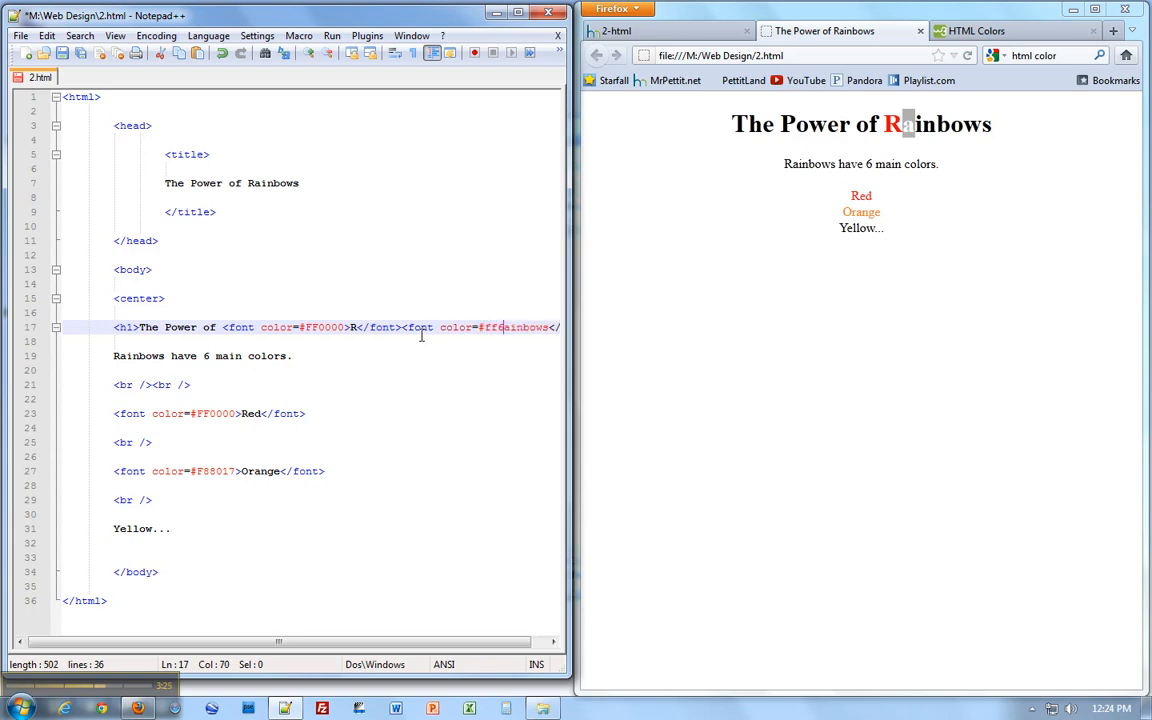
text(600>a</)
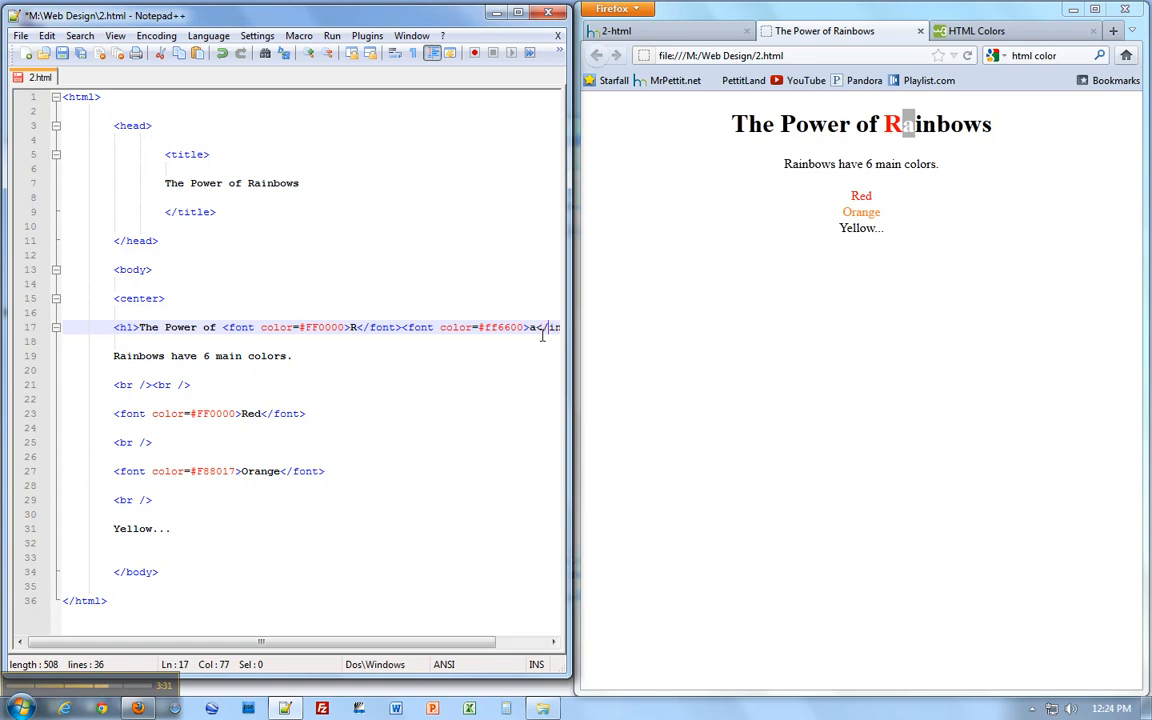
text(info)
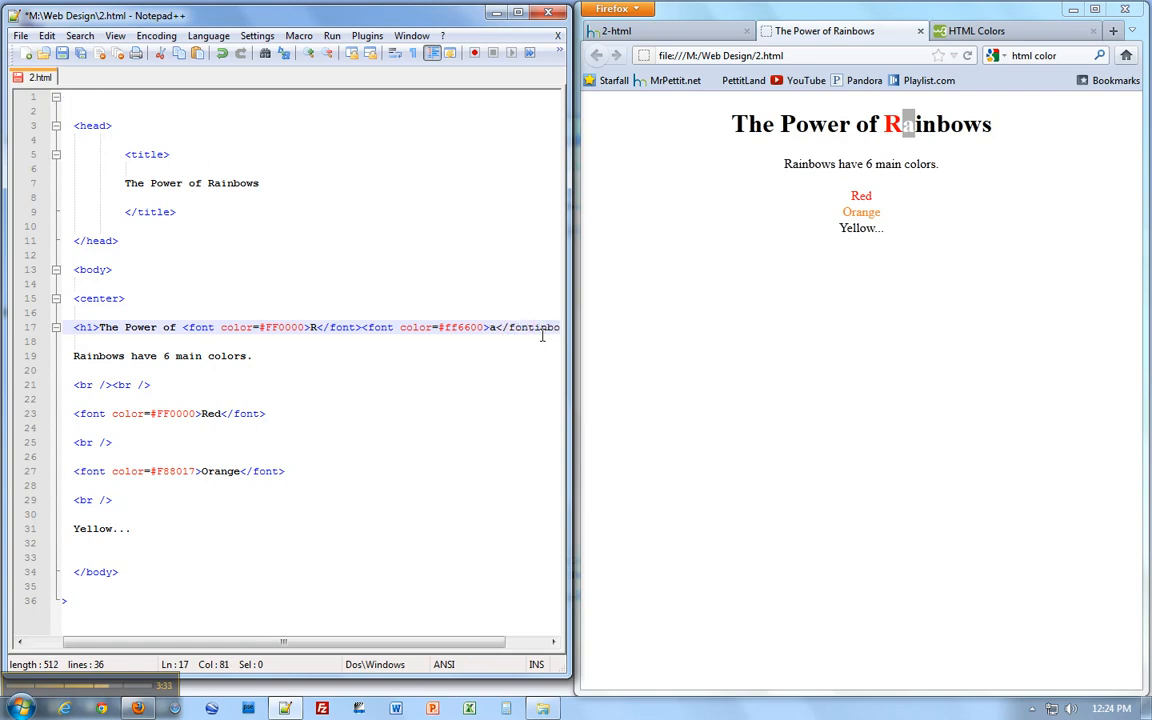
text(>)
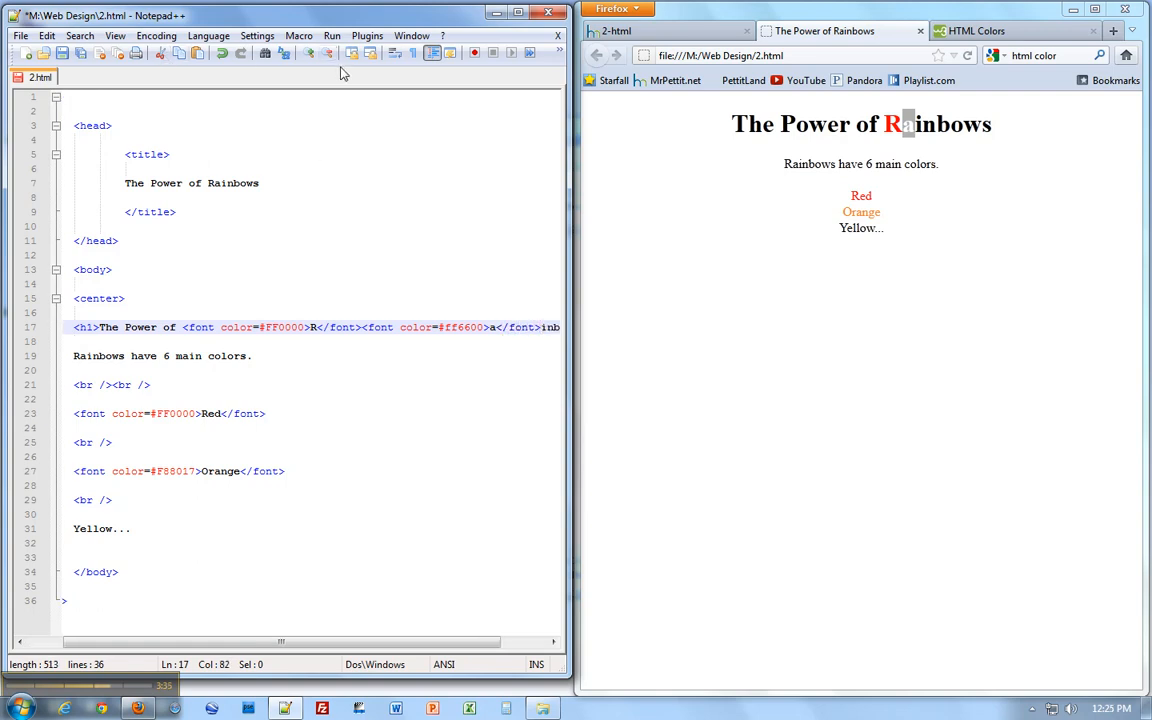
click(62, 53)
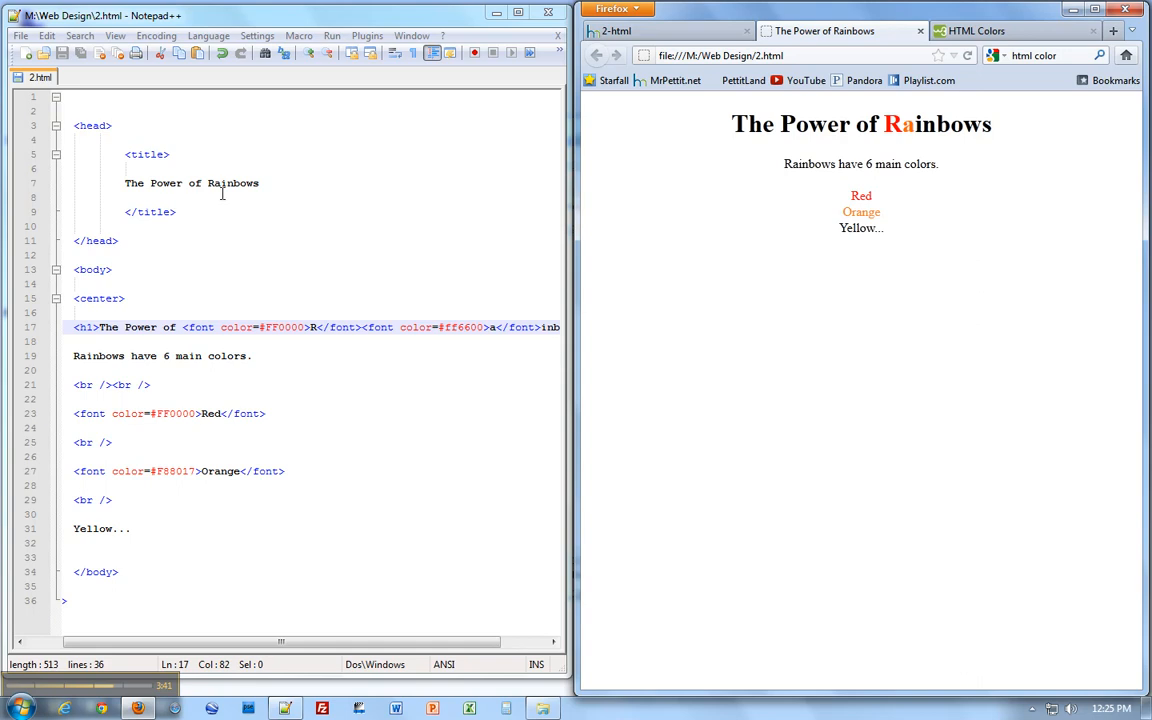
mouse_move(978, 167)
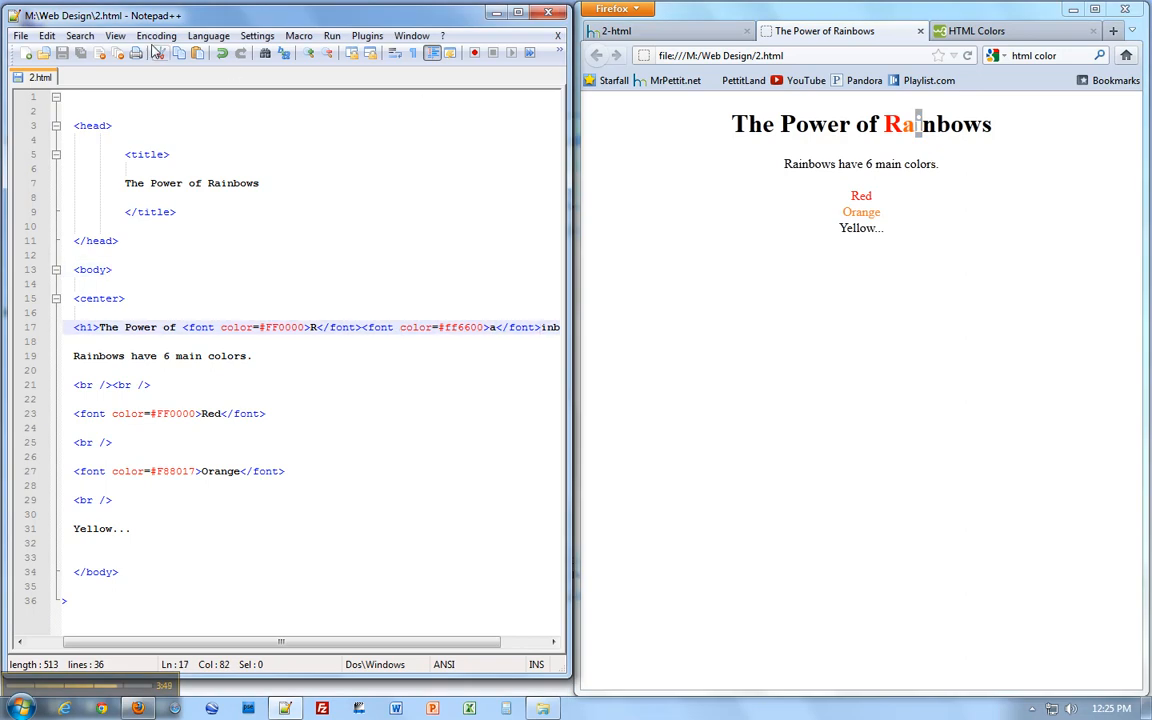
Enable word wrap and type a #ffff00 font tag before 'inbows'.
click(116, 35)
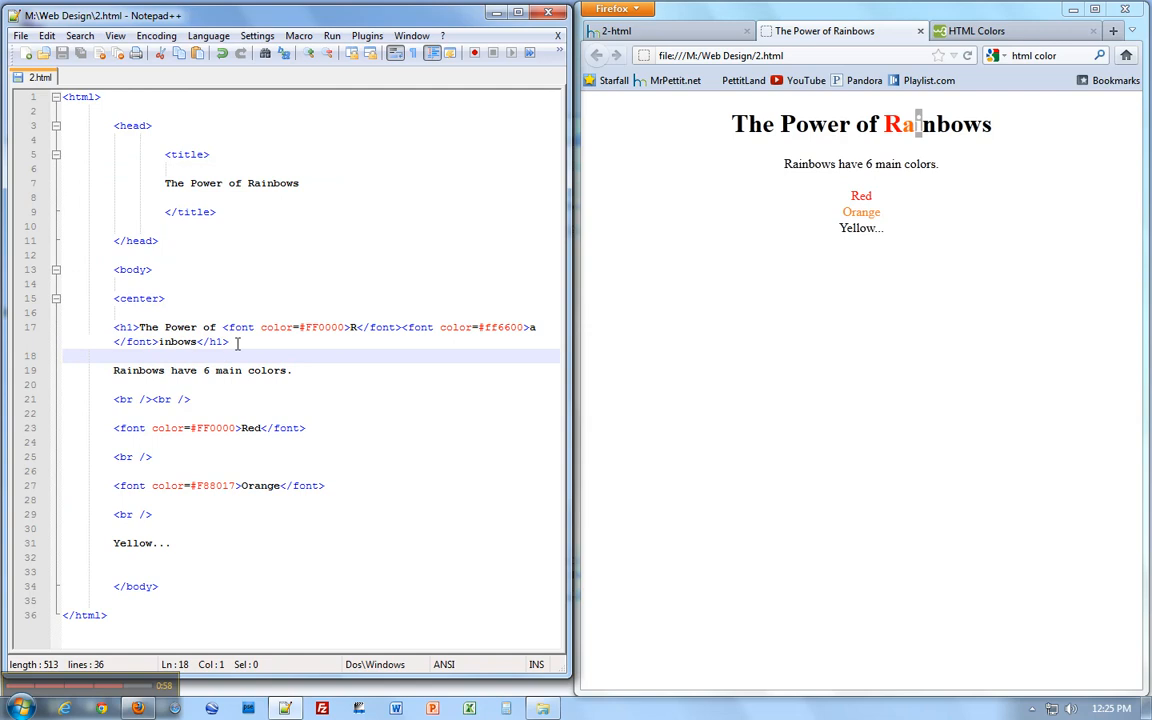
click(158, 341)
text(<)
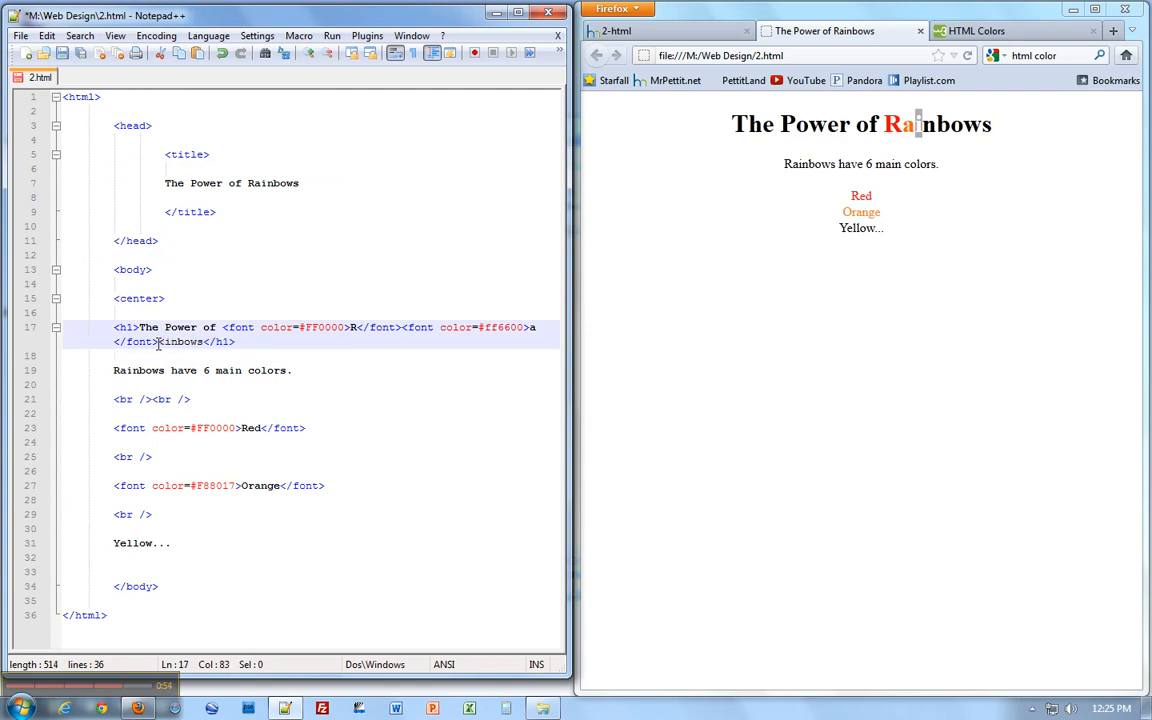
text(font)
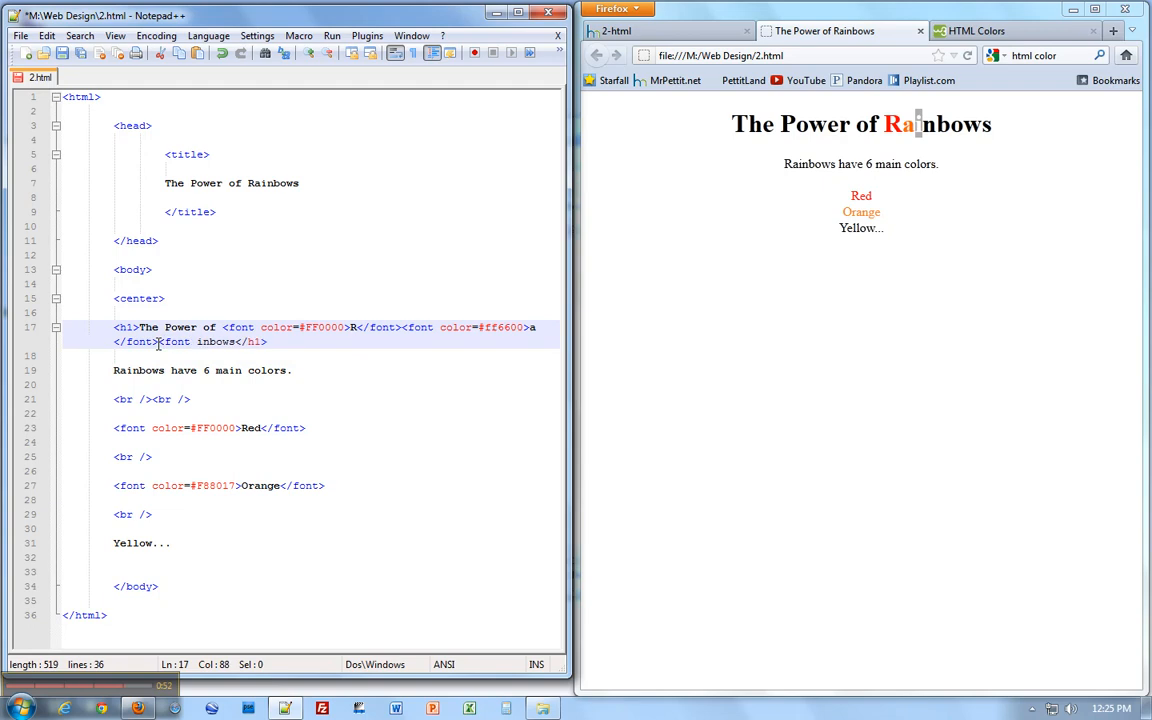
text(color=)
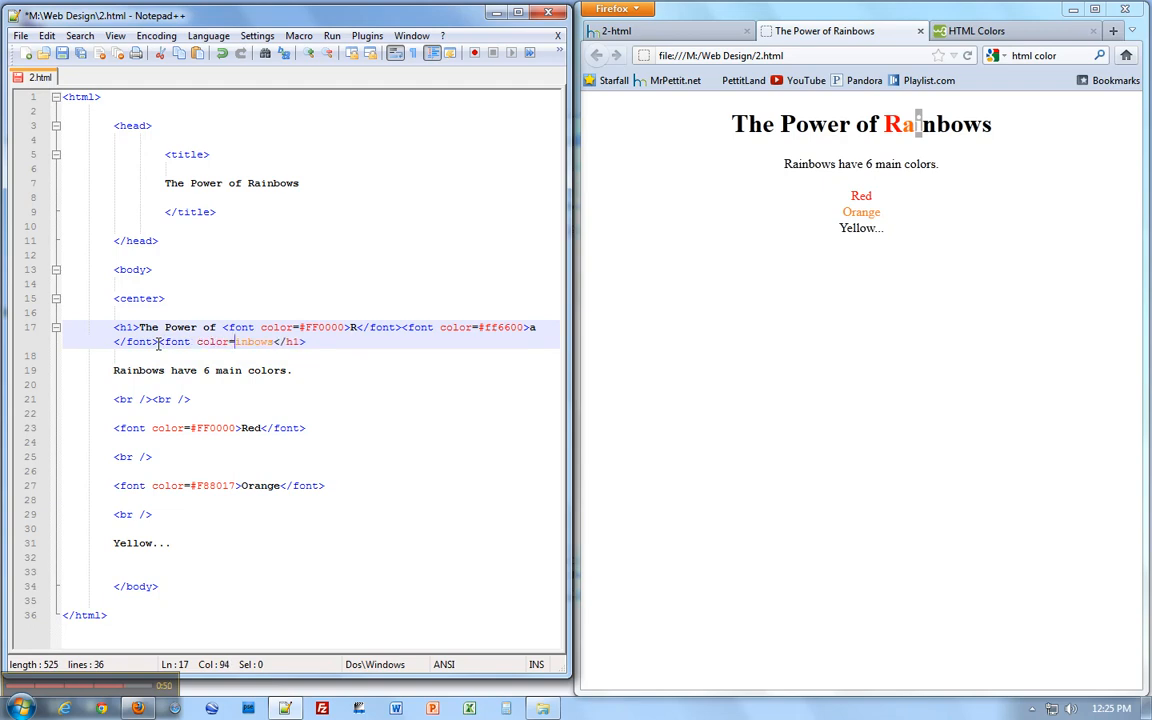
text(ffff00>i</font>)
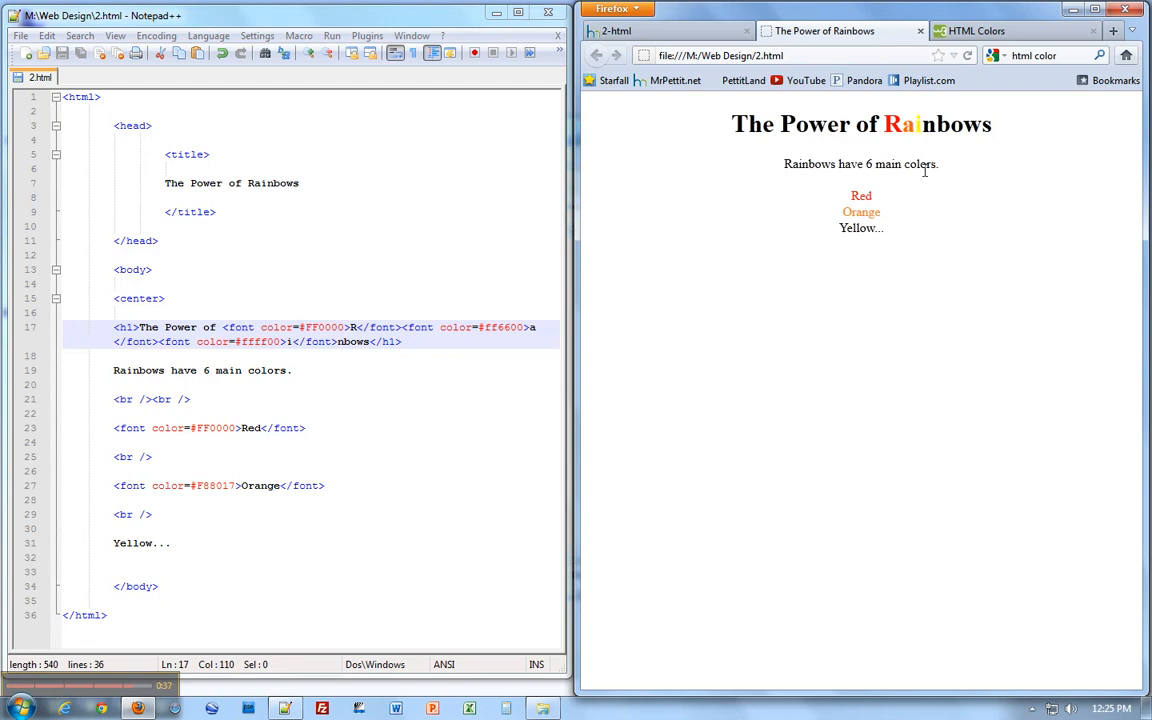
mouse_move(896, 246)
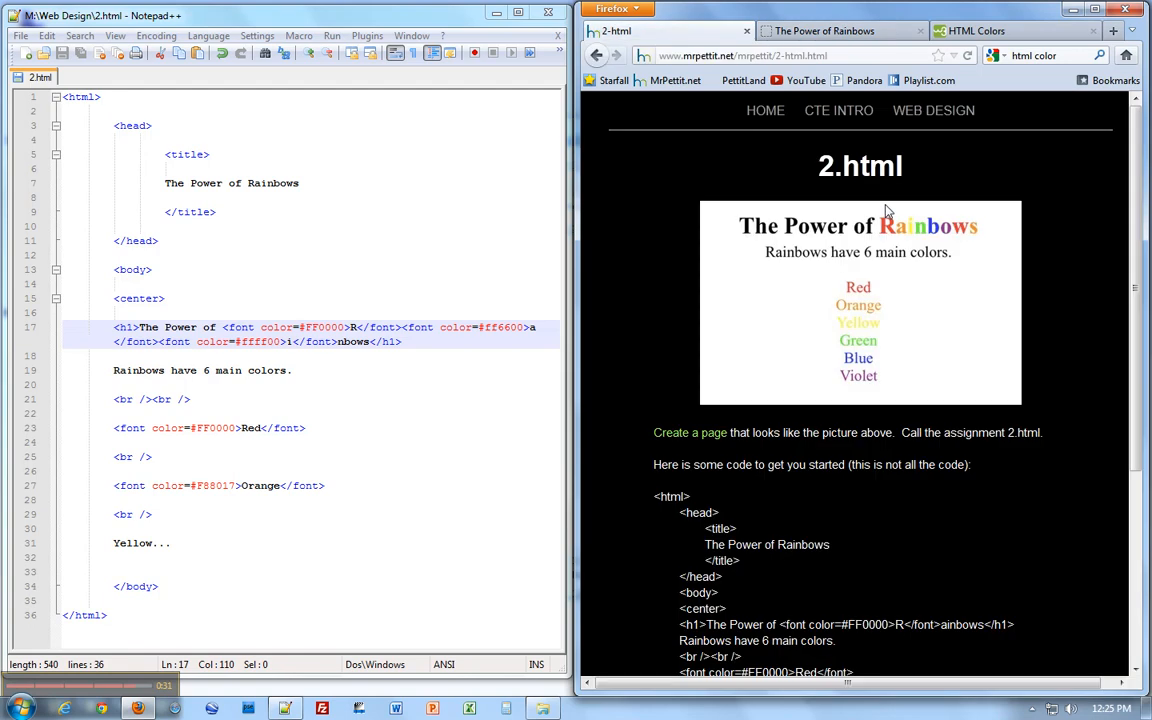
mouse_move(857, 308)
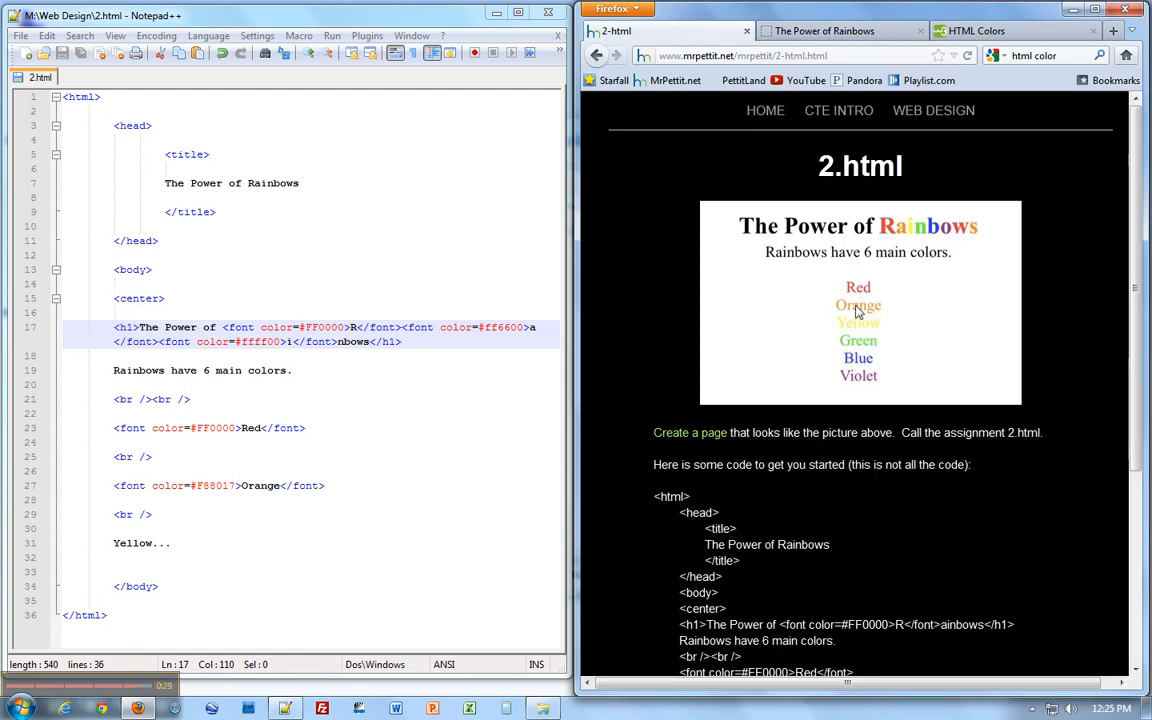
mouse_move(849, 318)
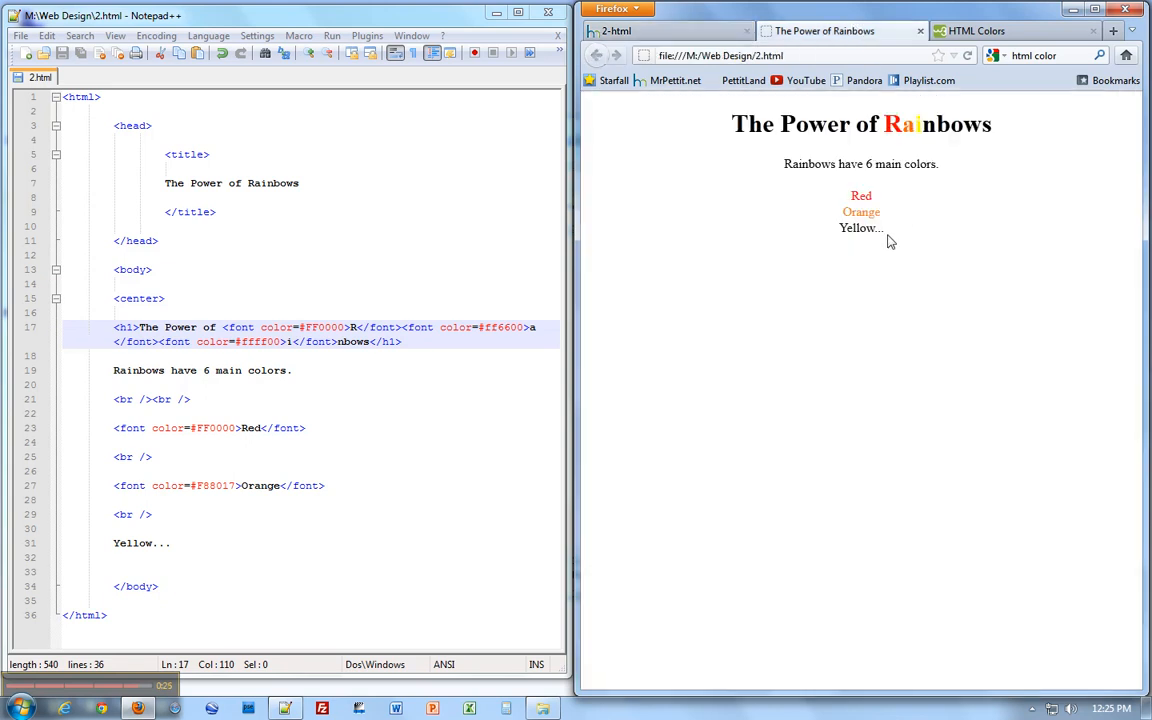
Move green onto its own line after Yellow, removing the dots, and reload Firefox.
click(293, 370)
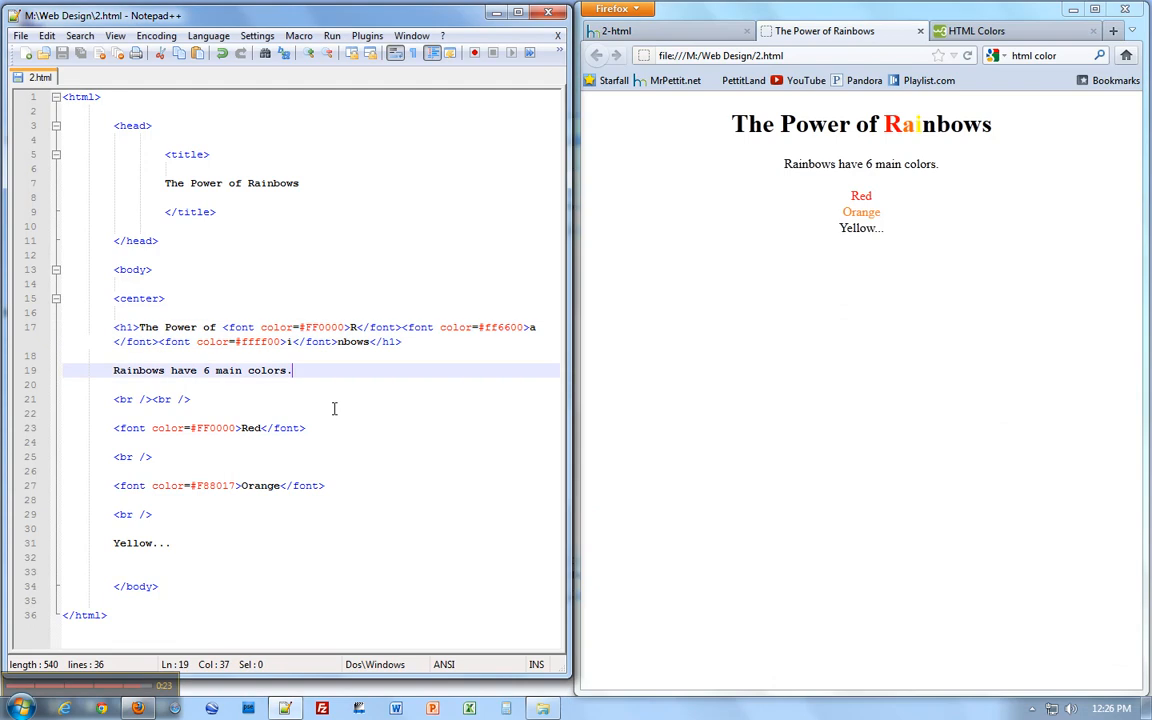
click(173, 543)
text( green)
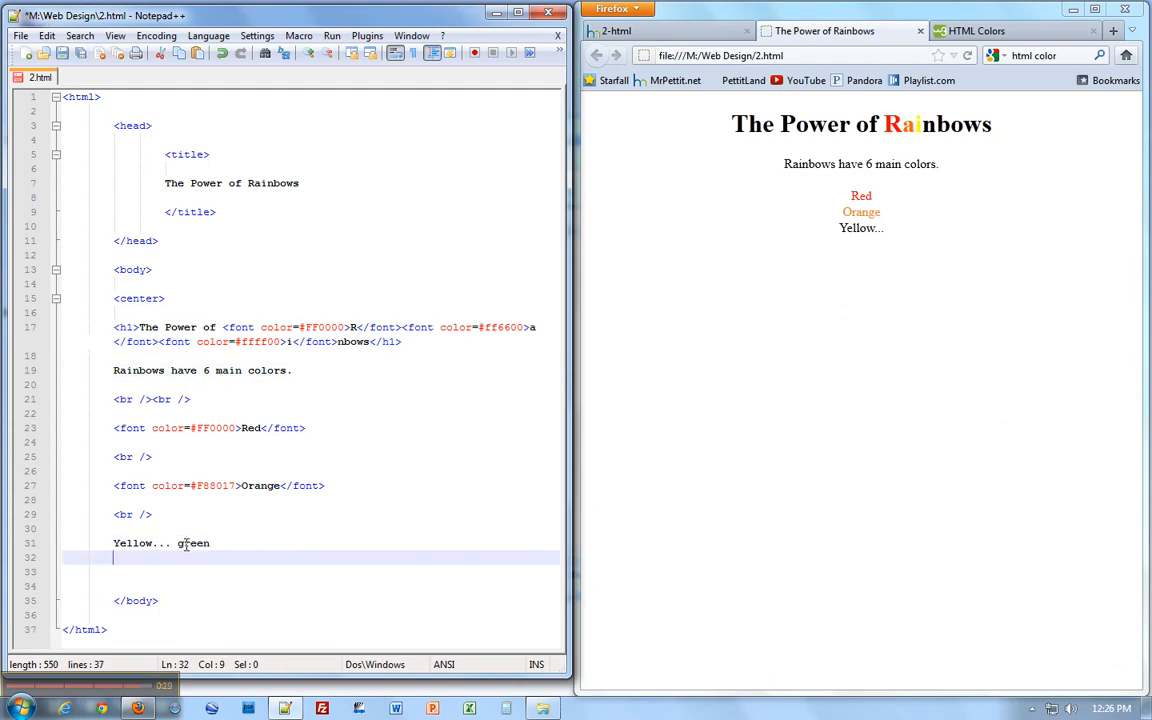
key(Return)
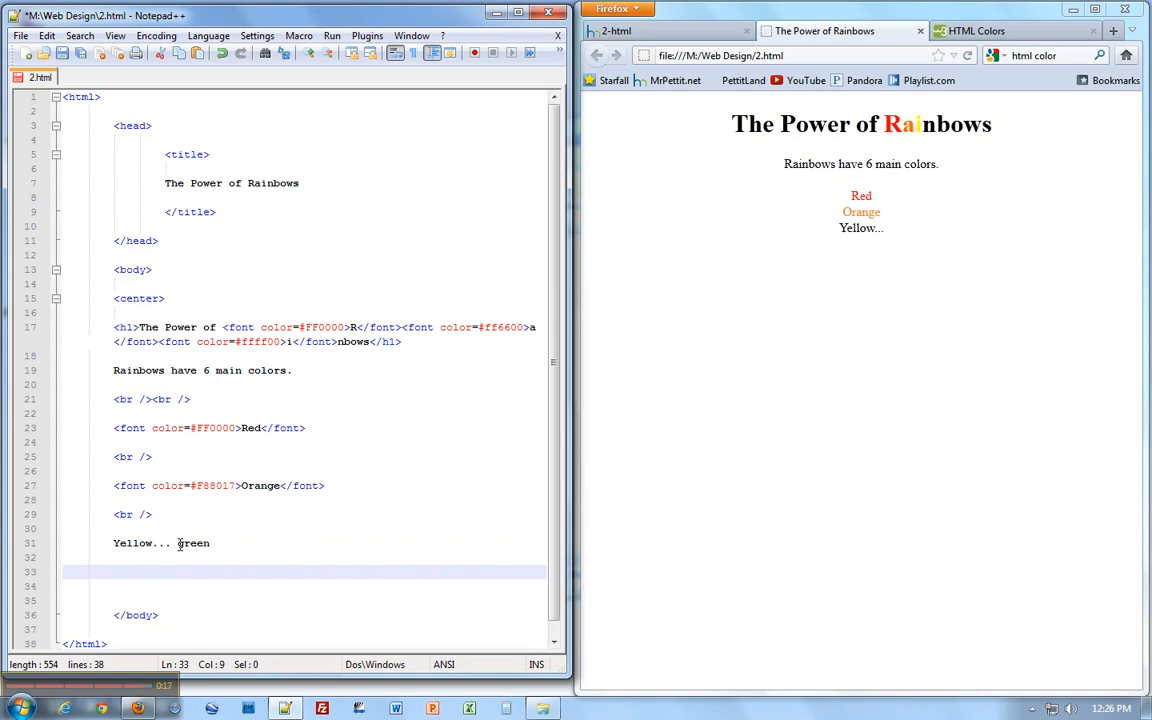
key(Return)
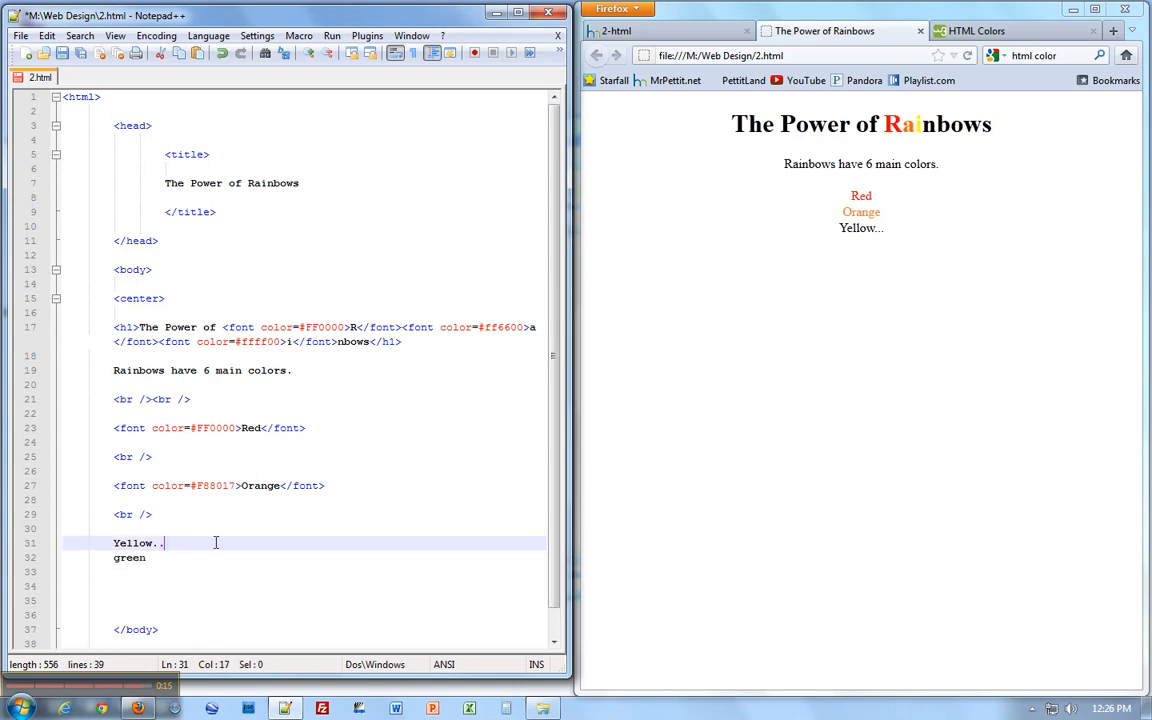
key(BackSpace)
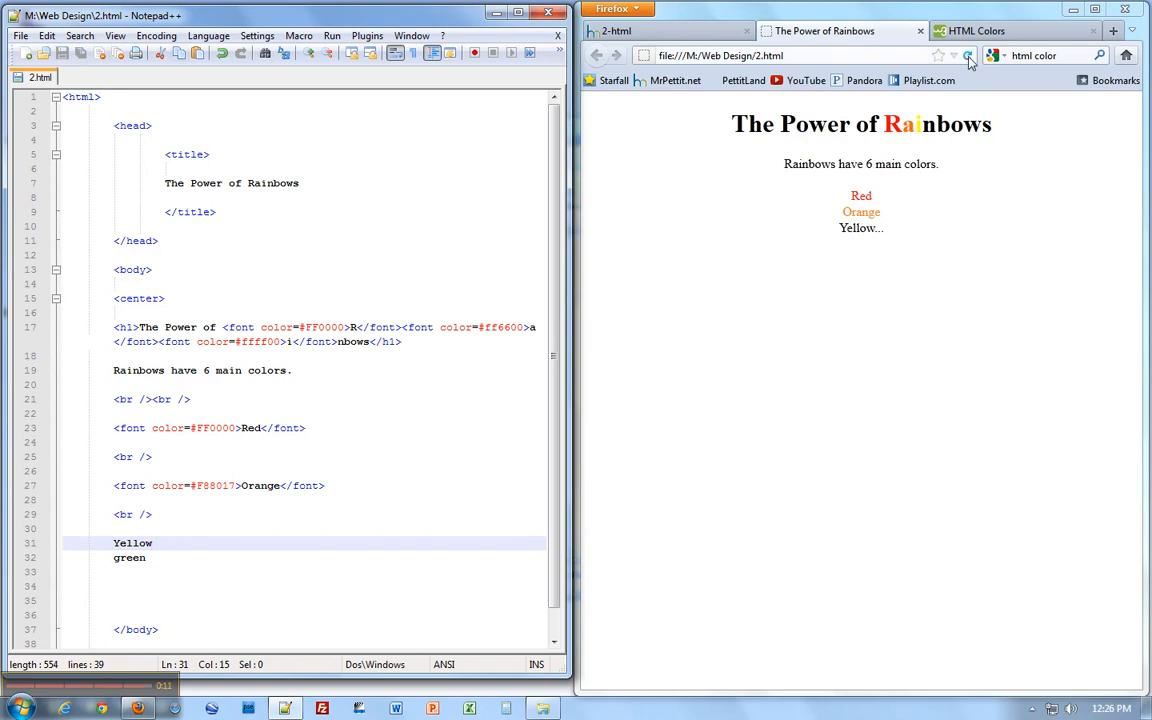
click(968, 55)
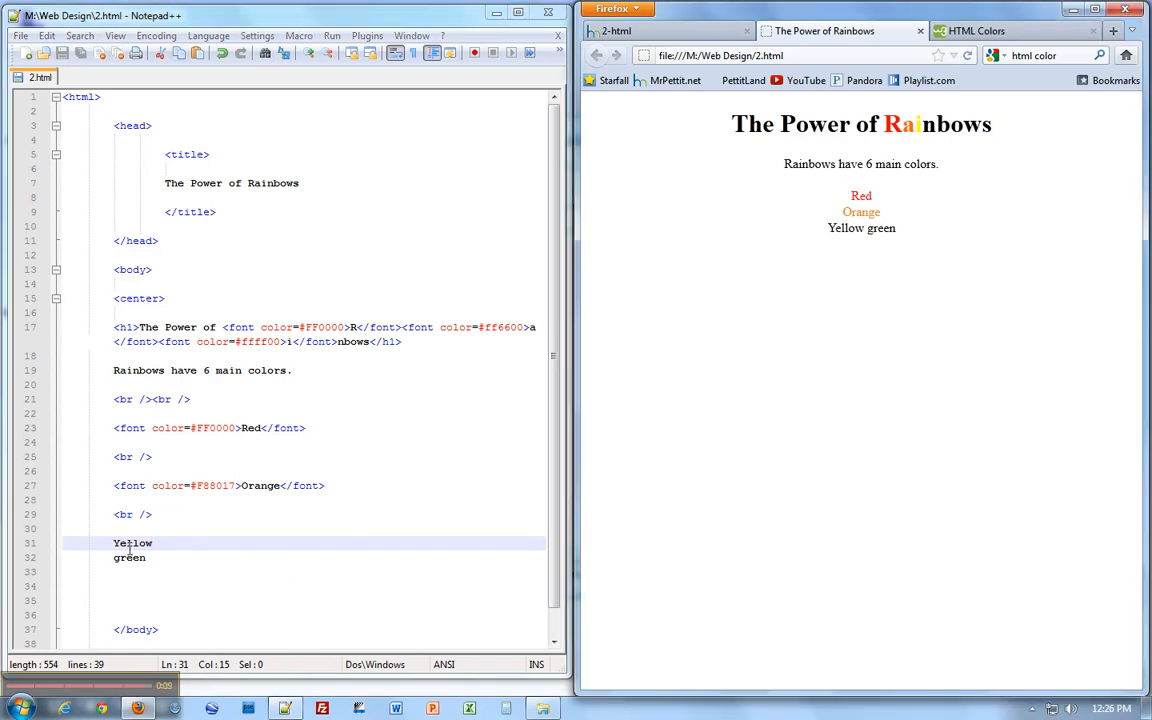
Insert a <br /> tag between Yellow and green and reload Firefox to check.
text(<)
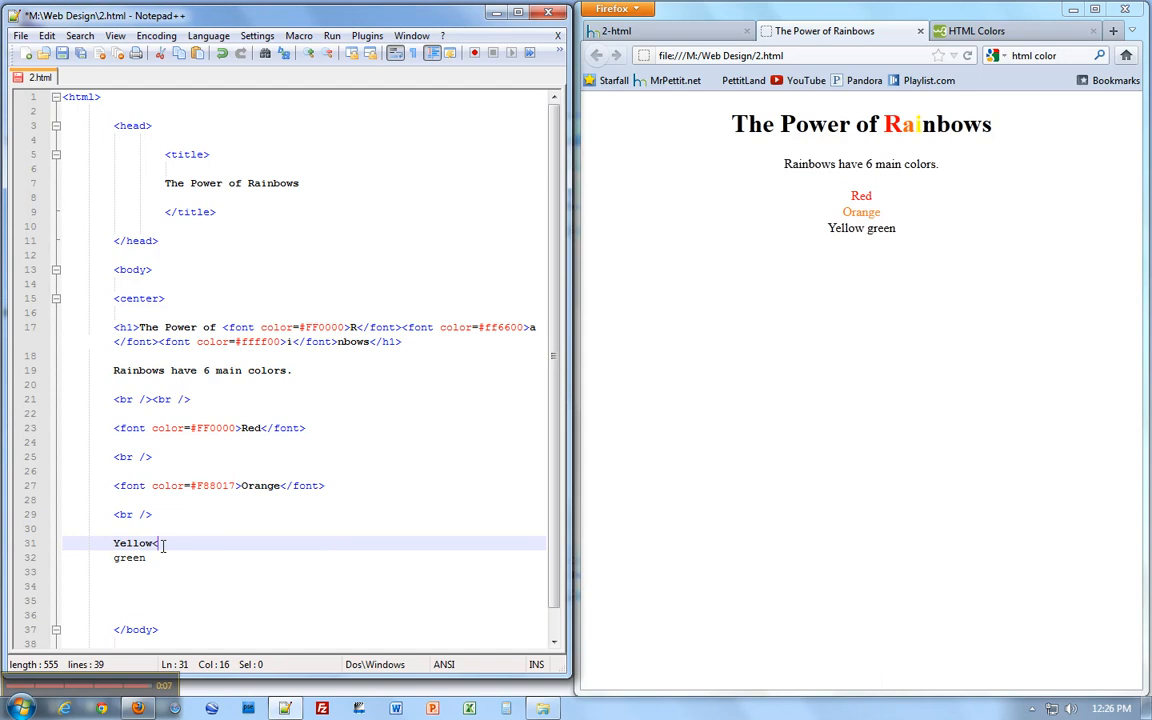
text(br />)
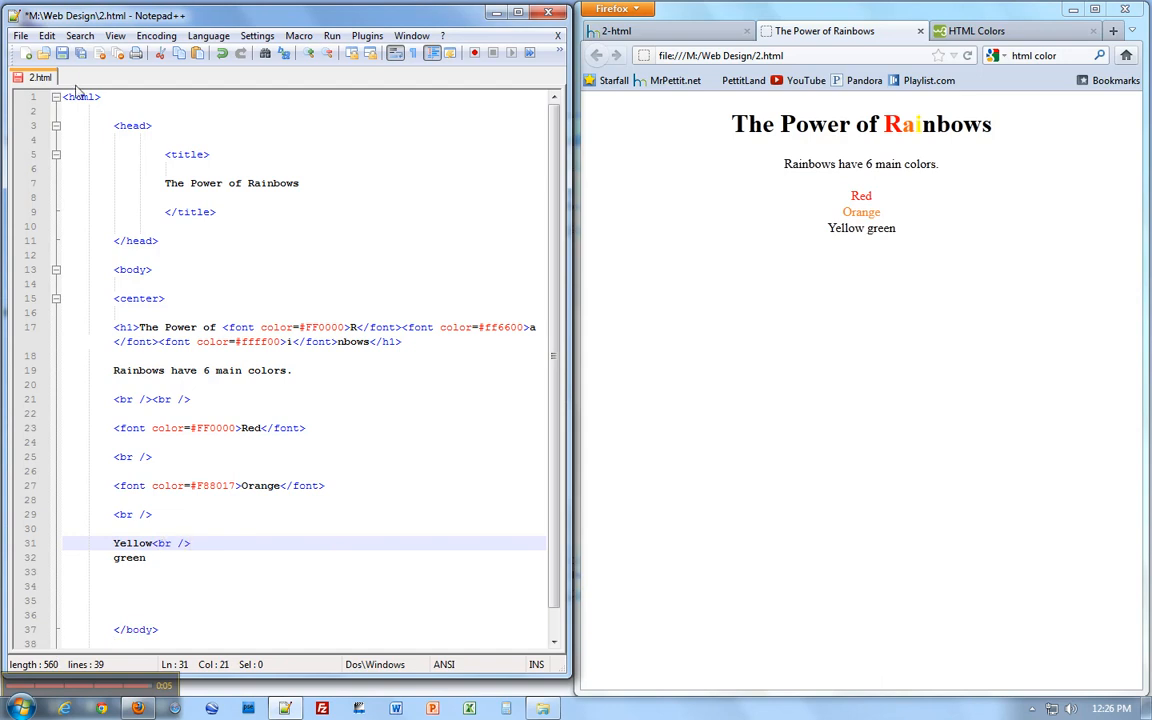
click(966, 55)
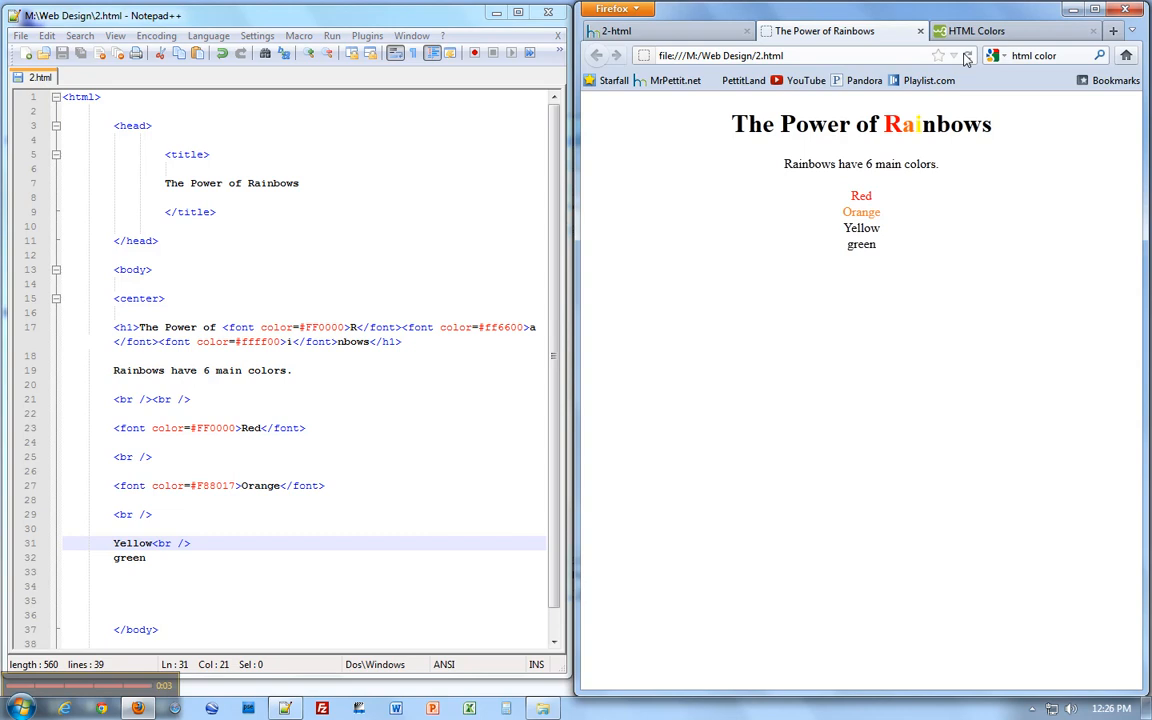